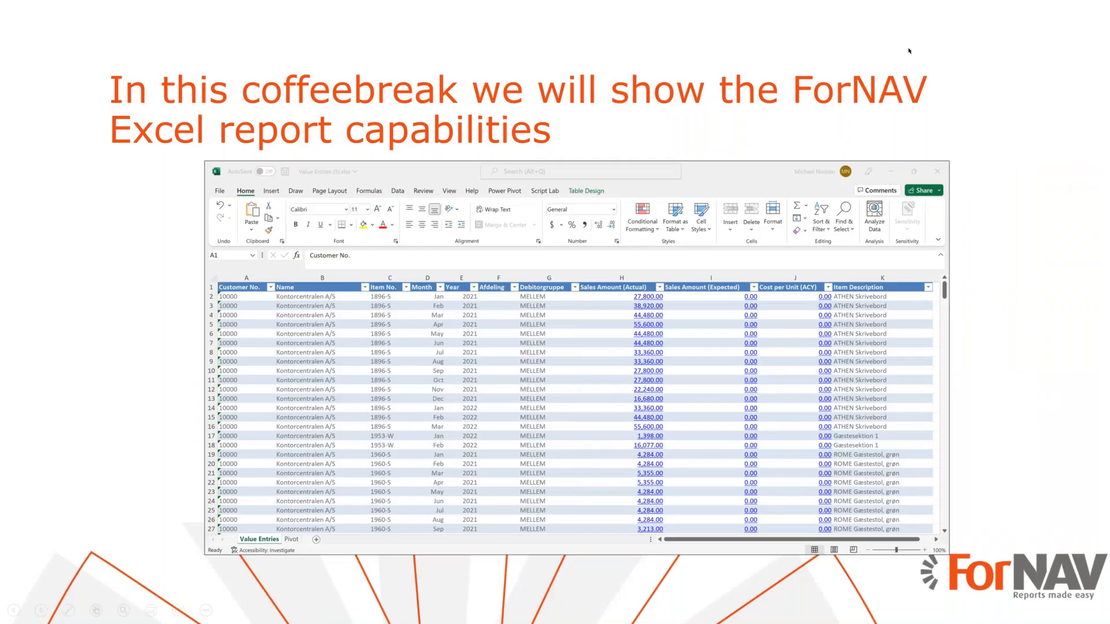
mouse_move(1005, 62)
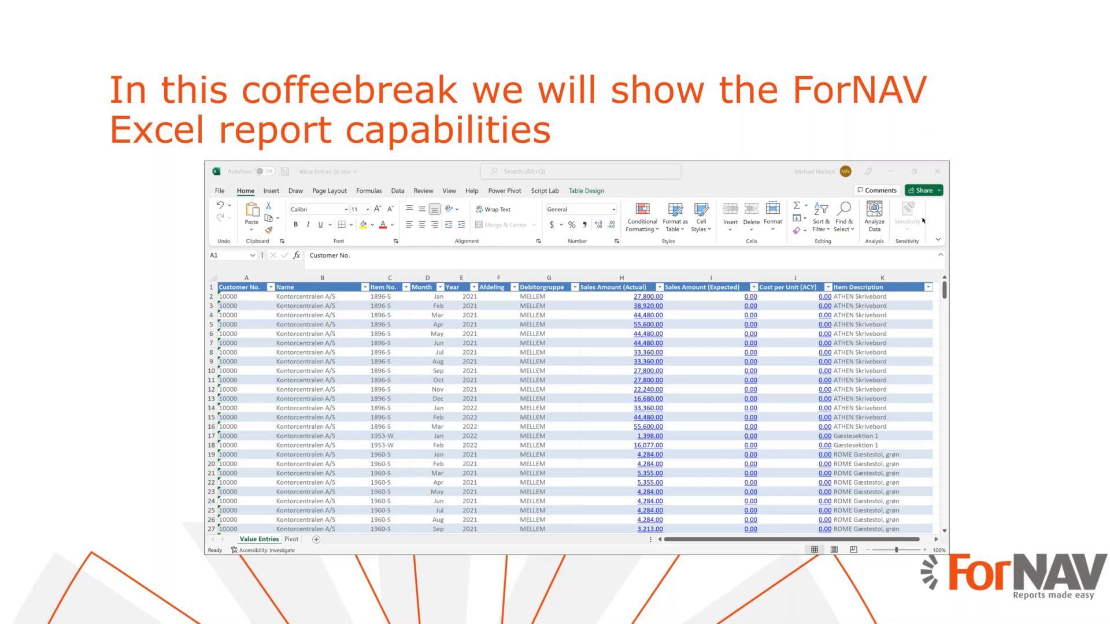
mouse_move(943, 92)
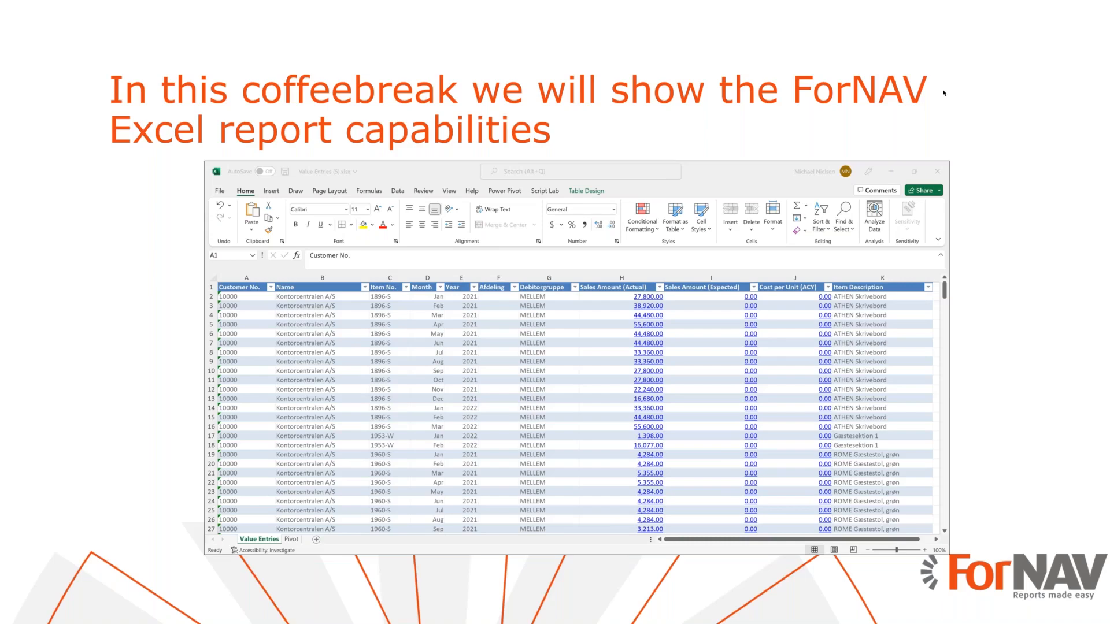
mouse_move(1051, 88)
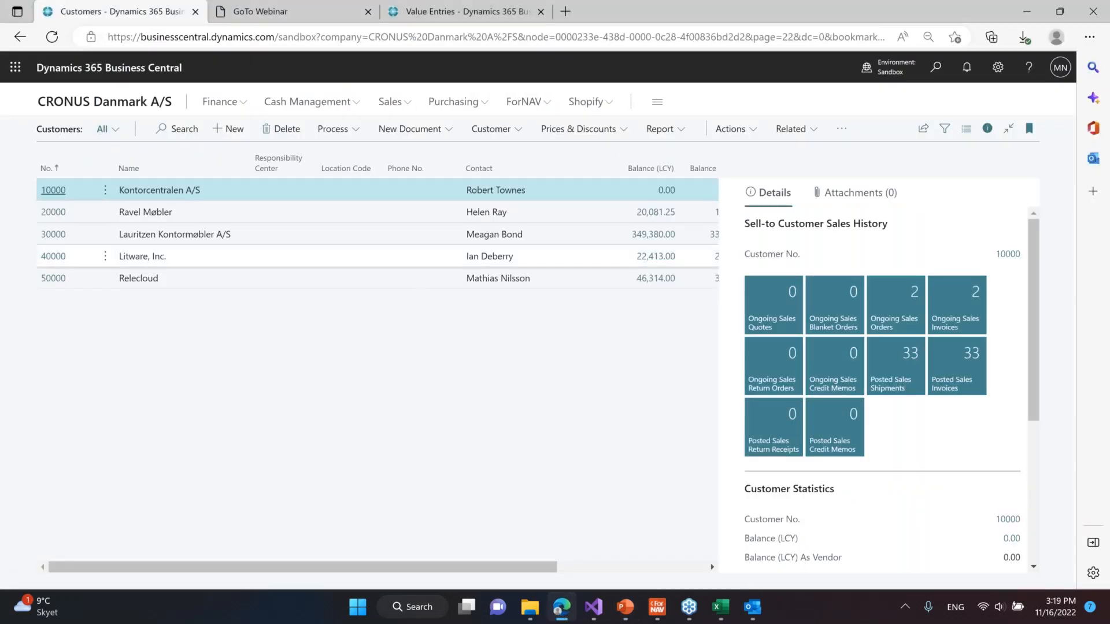
Step: Run the ForNAV Value Entries report from the customer list's Reports menu, downloading its Excel output
left_click(842, 129)
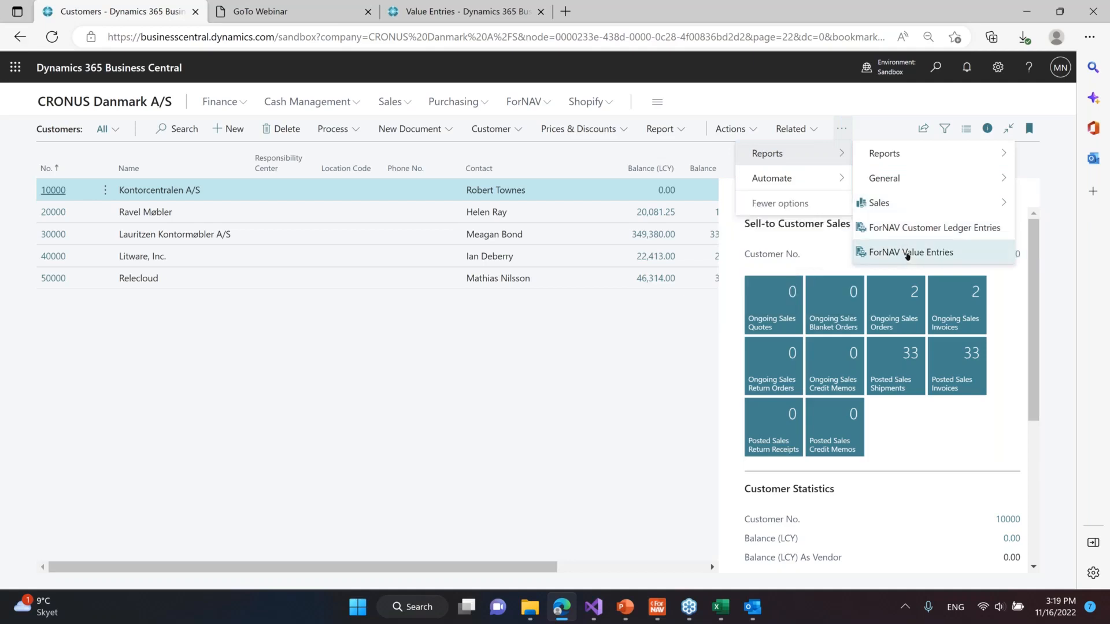
mouse_move(911, 252)
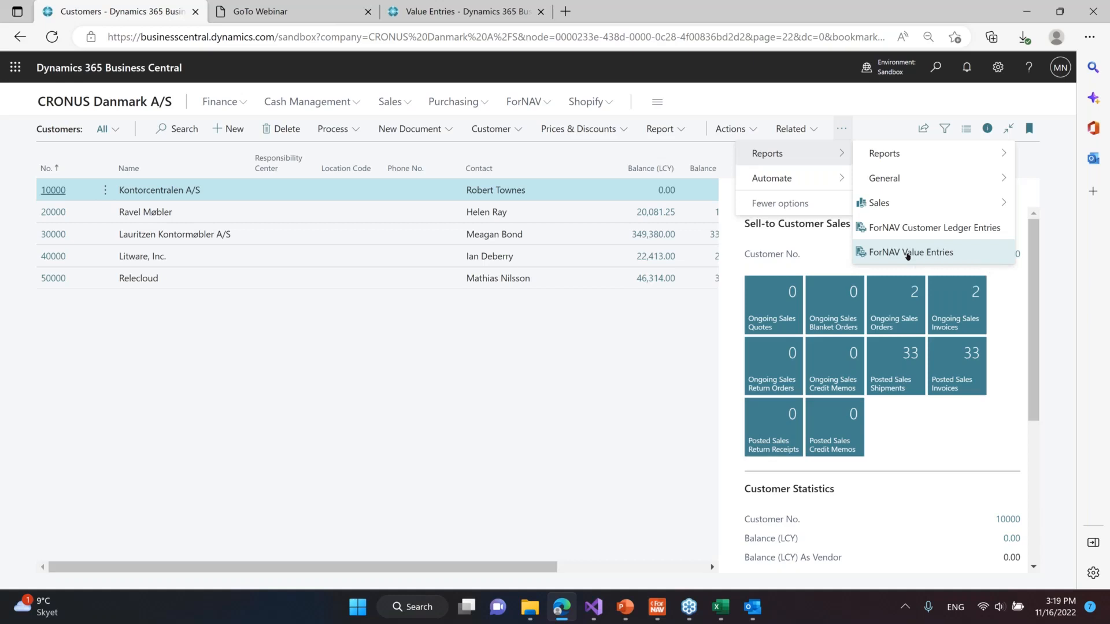
left_click(912, 252)
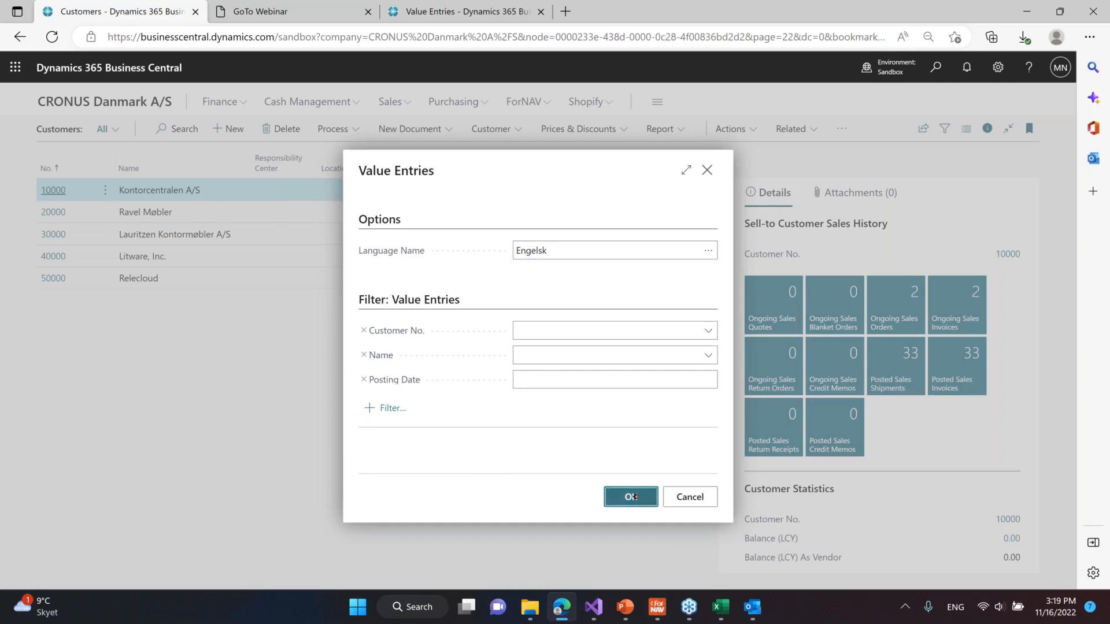
left_click(630, 496)
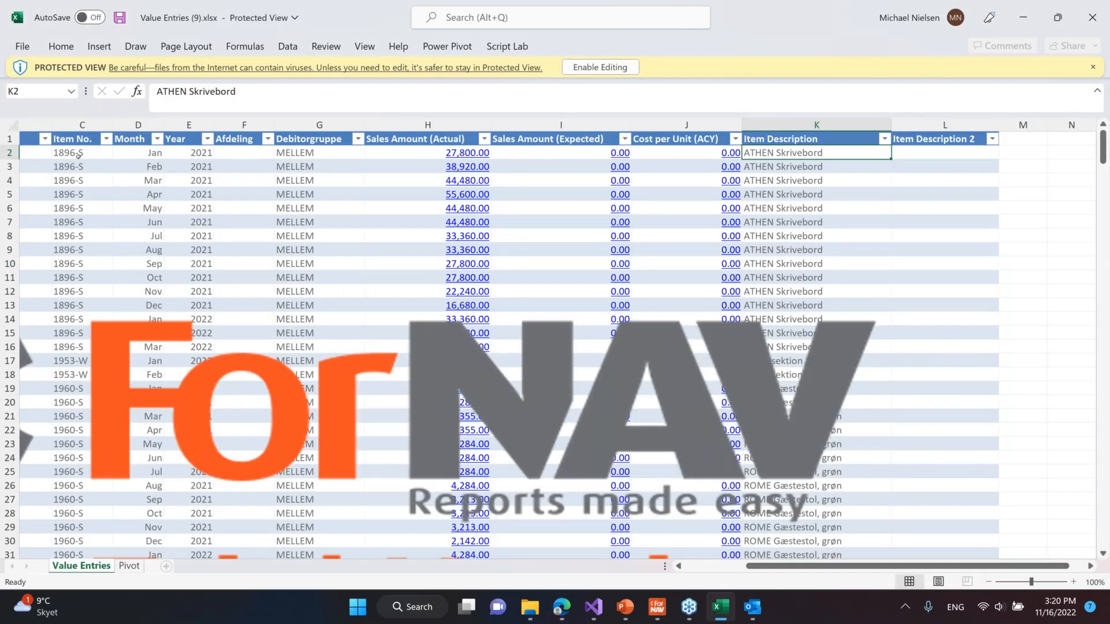
Step: Bring Value Entries (10).xlsx forward, show its Value Entries sheet and select the Name heading
left_click(82, 152)
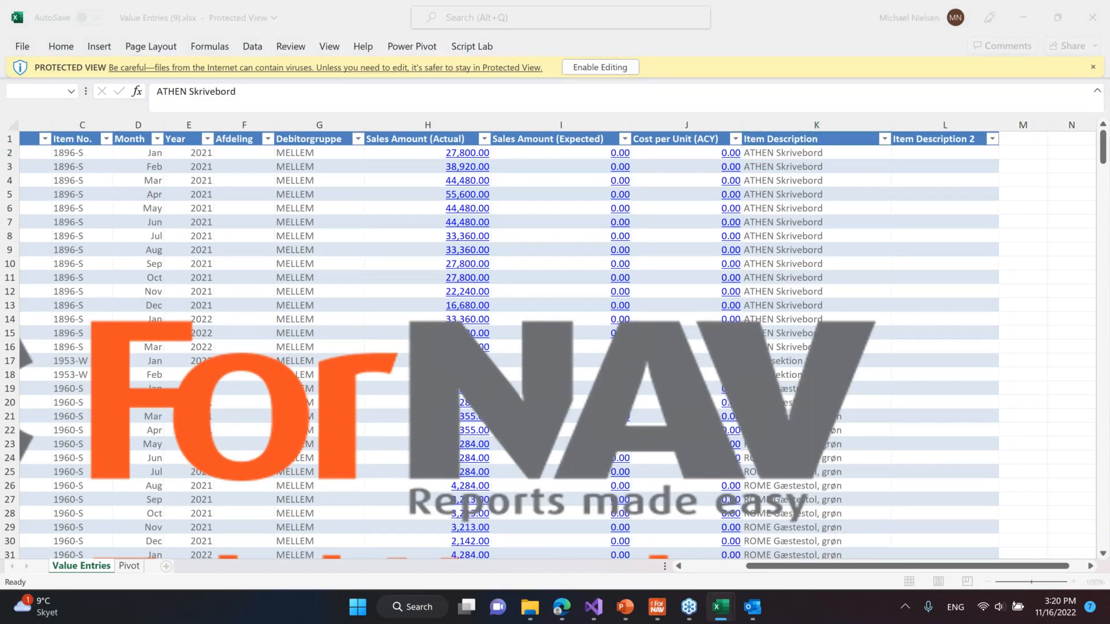
left_click(129, 565)
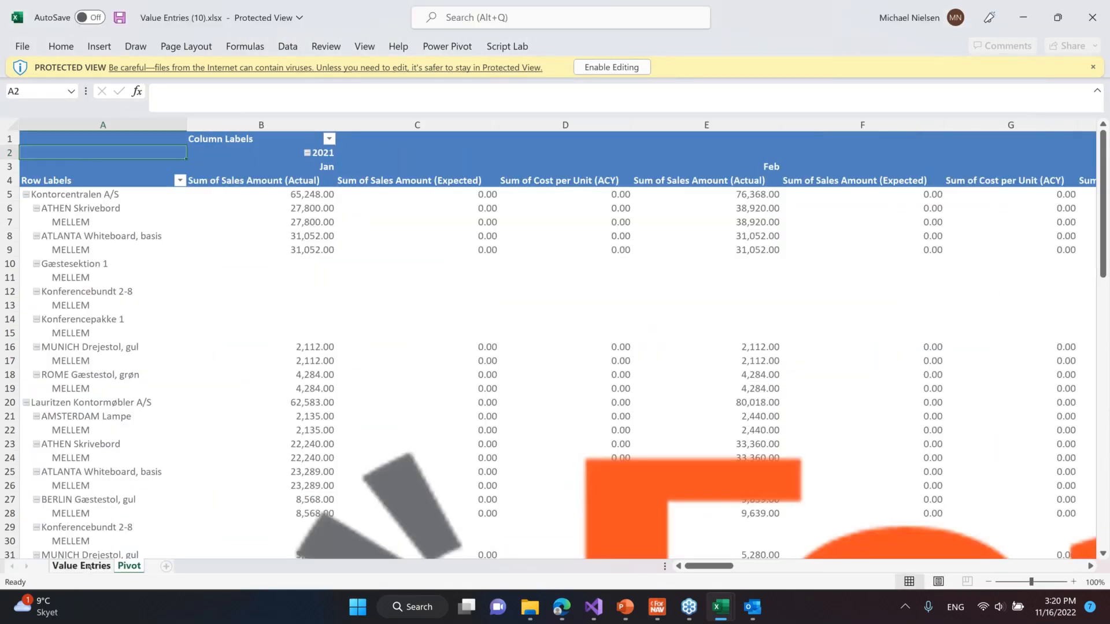
left_click(81, 569)
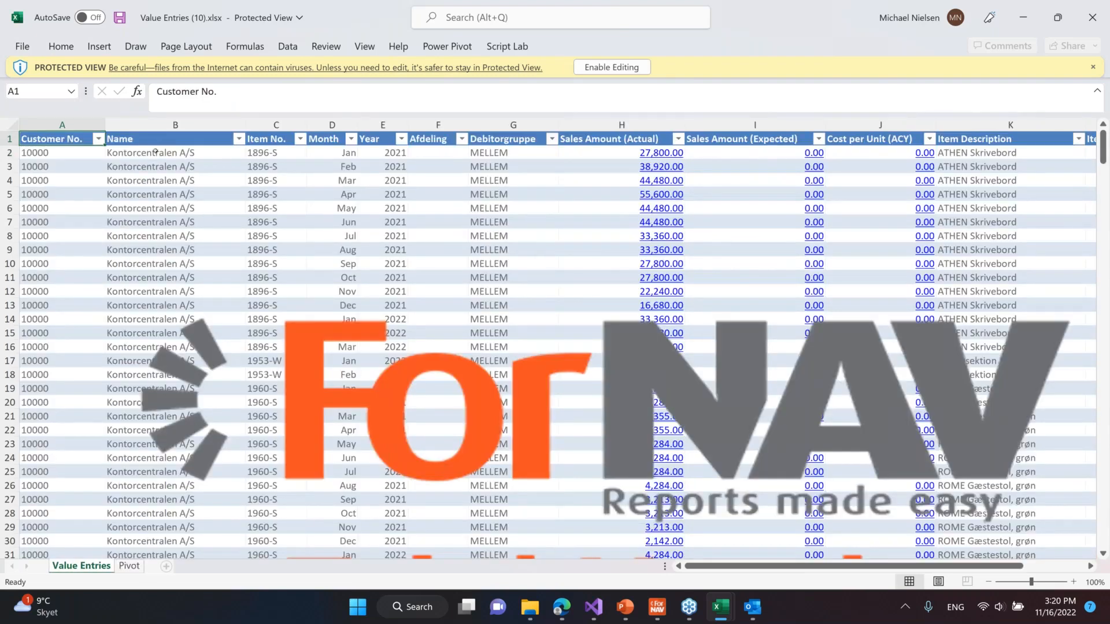
left_click(175, 138)
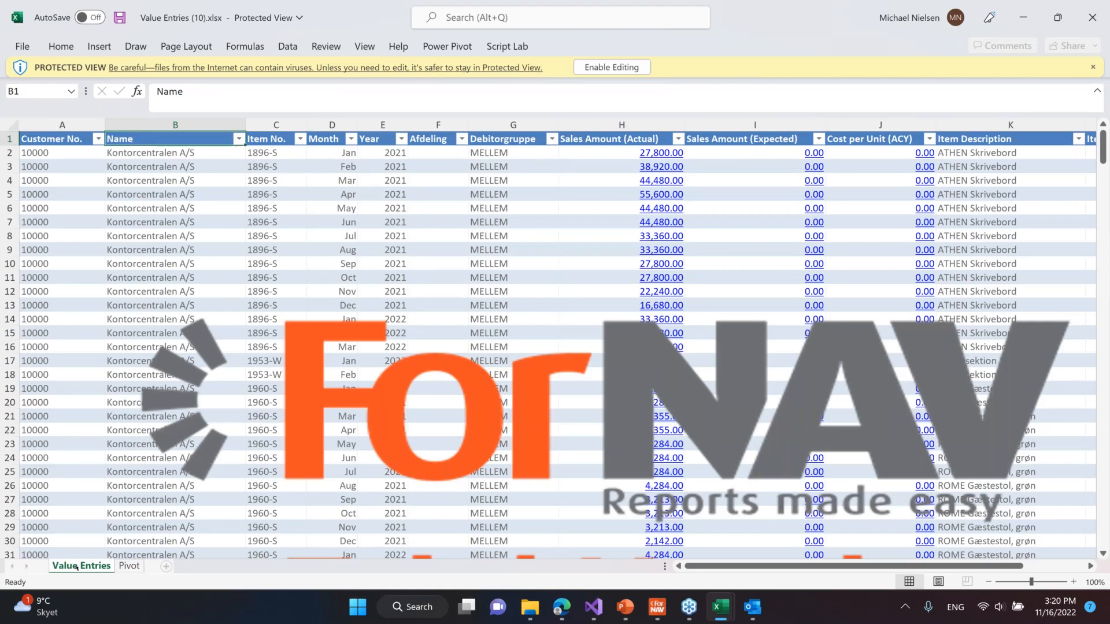
mouse_move(504, 283)
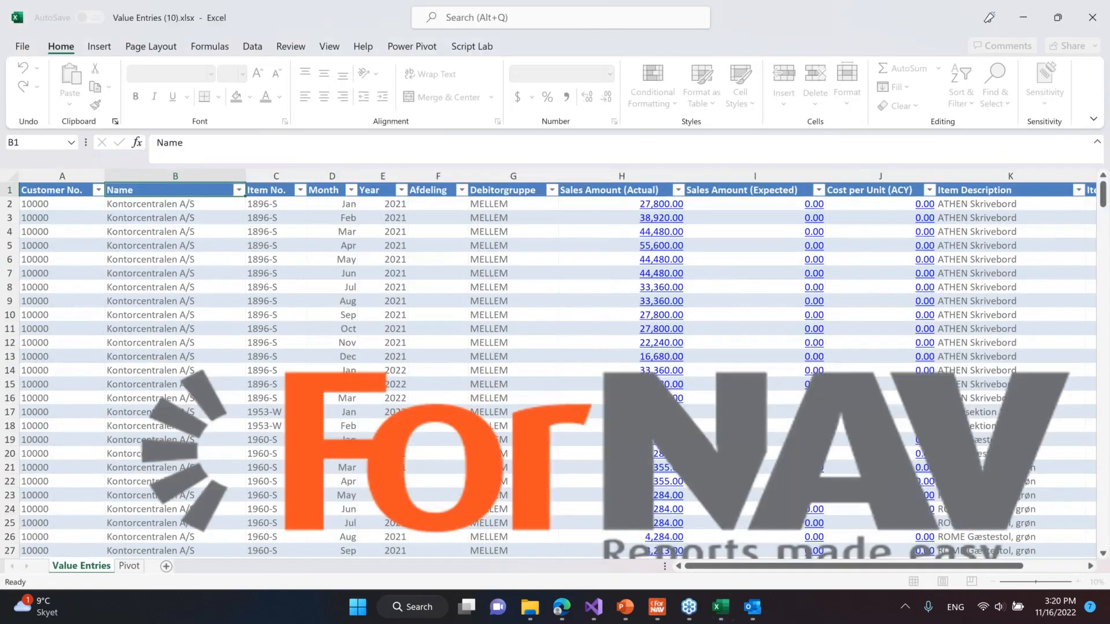
mouse_move(660, 204)
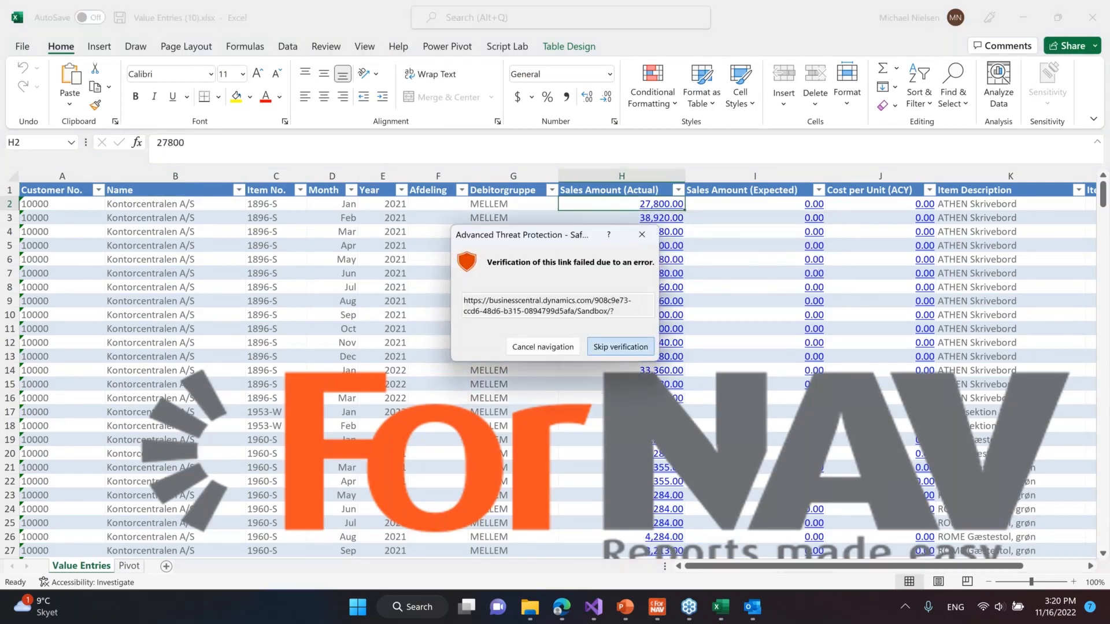
Step: Skip link verification to open the Value Entries page filtered to the 27,800.00 invoice entry
left_click(619, 346)
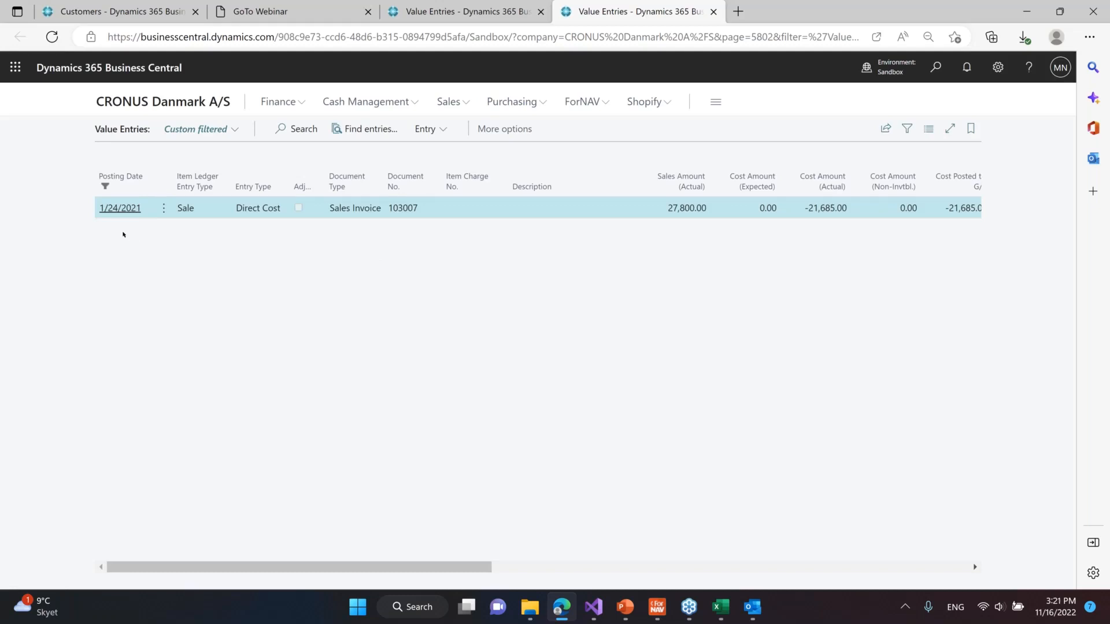
mouse_move(174, 242)
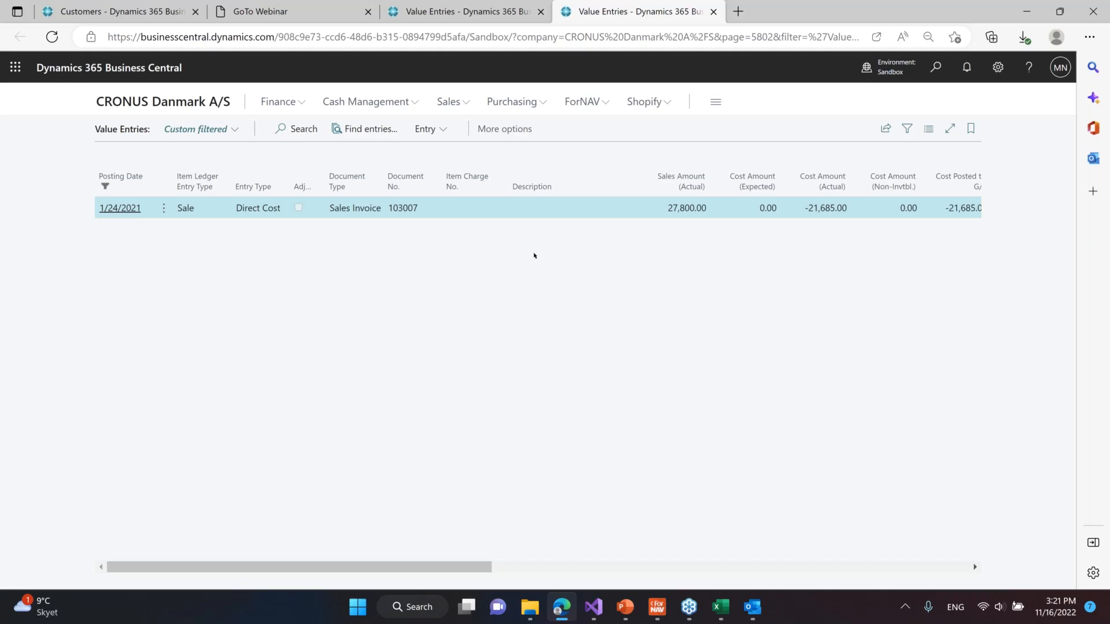
mouse_move(517, 264)
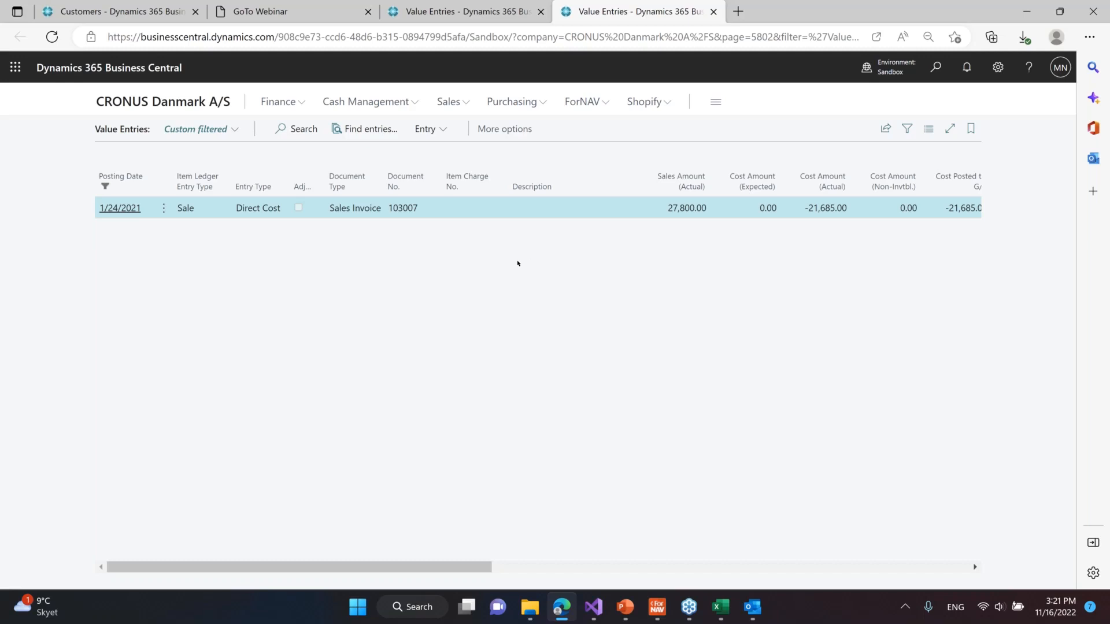
mouse_move(510, 272)
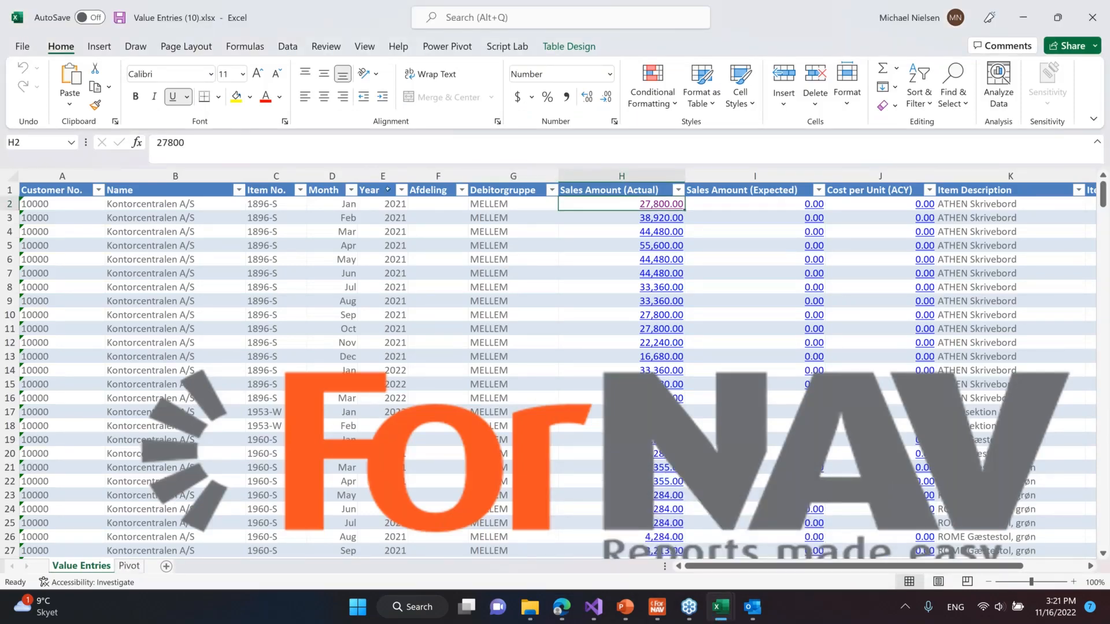
mouse_move(407, 155)
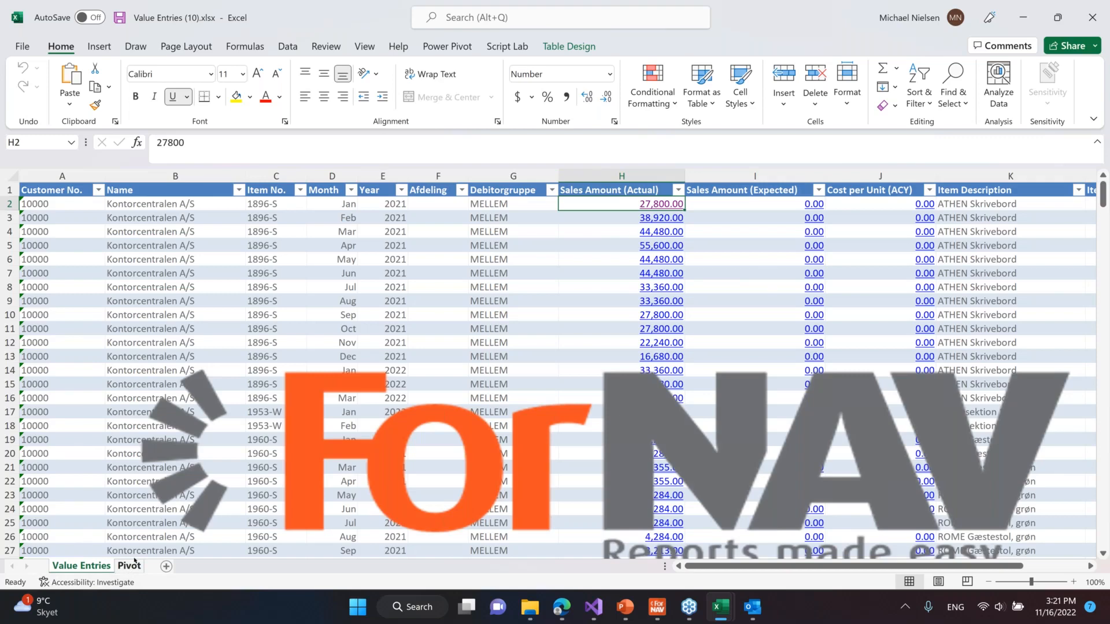
Step: Show the Pivot sheet of sales by customer, item and month, scrolling through it
left_click(130, 565)
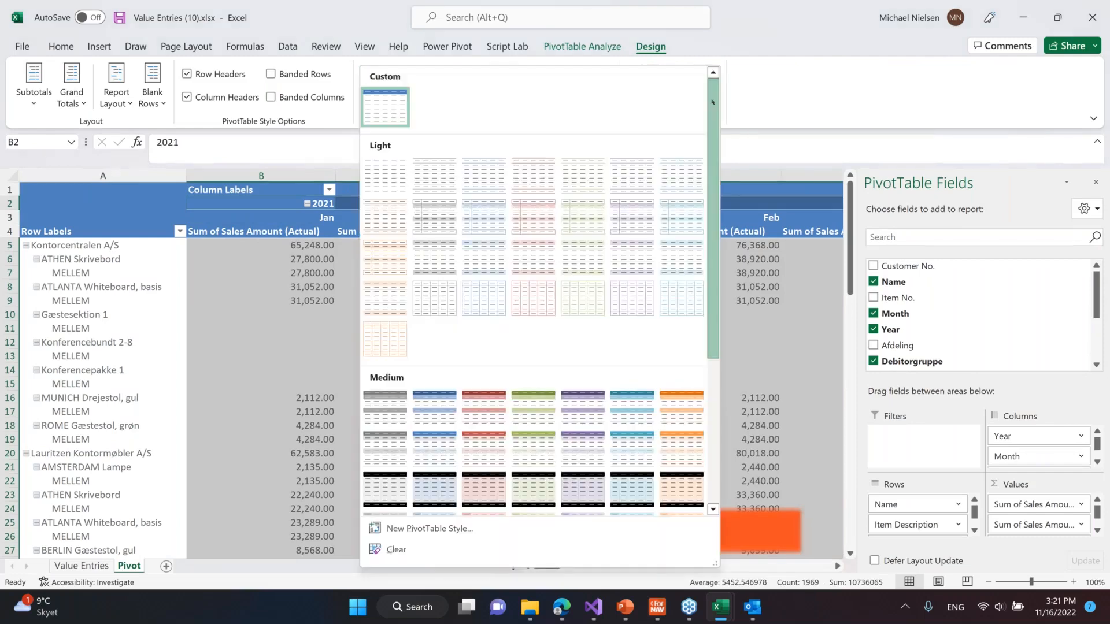
scroll("down", 3)
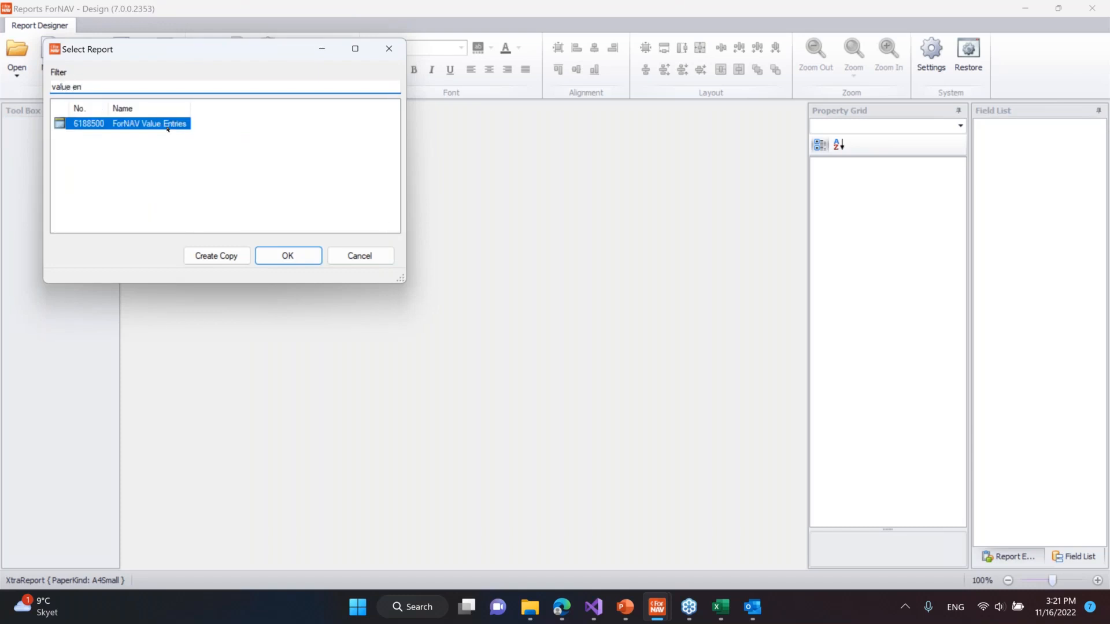
Step: Open report 6188500 ForNAV Value Entries and set Value Entries (10).xlsx as its Excel template
left_click(288, 255)
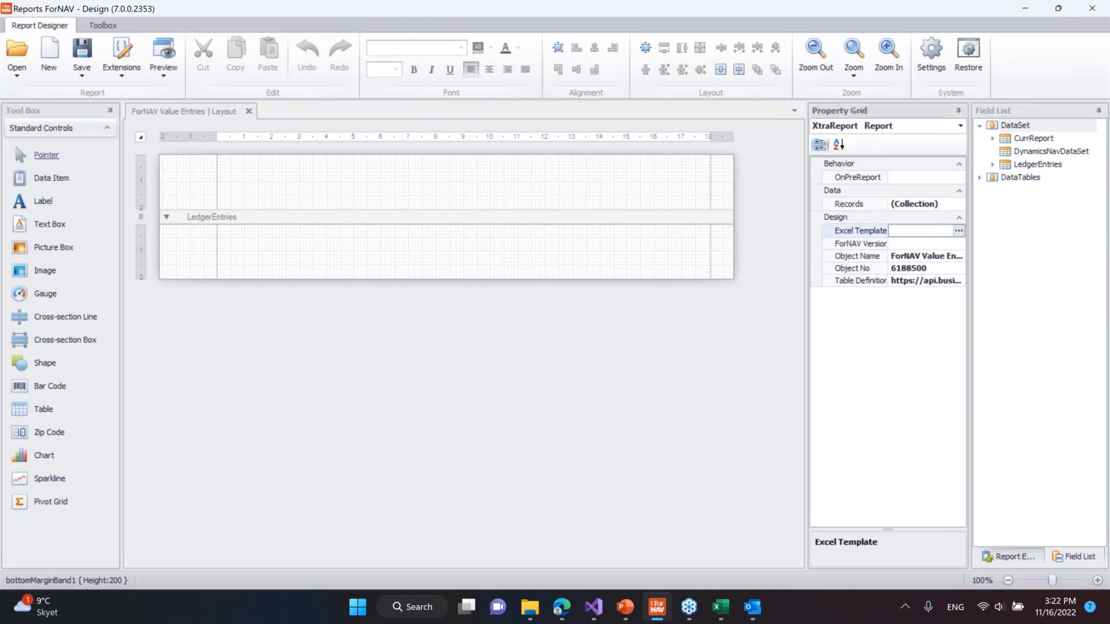
left_click(958, 230)
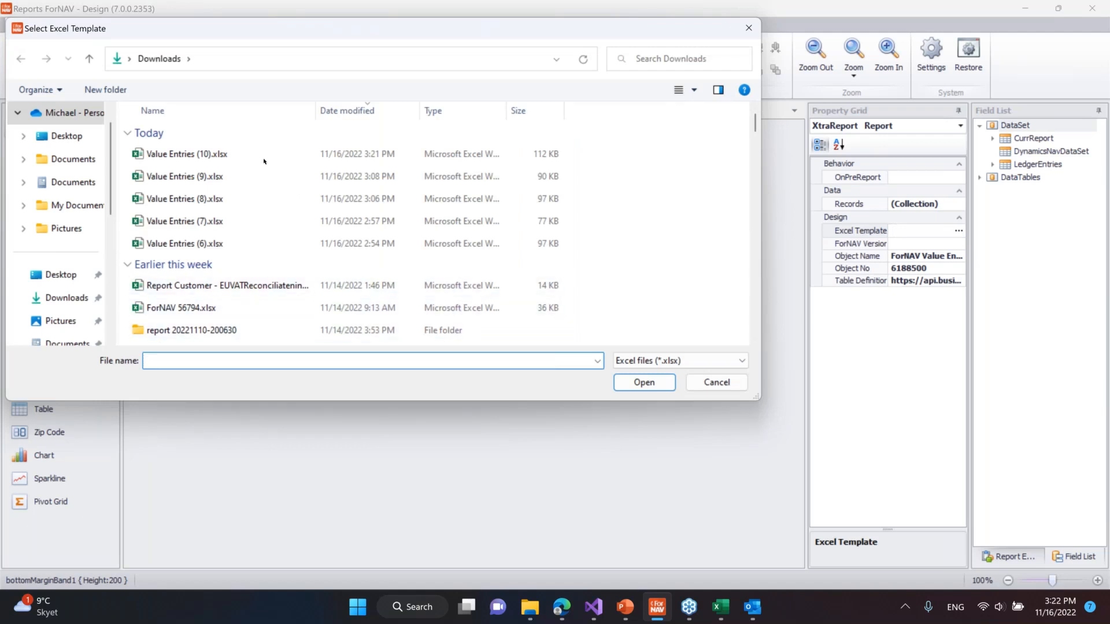
left_click(186, 154)
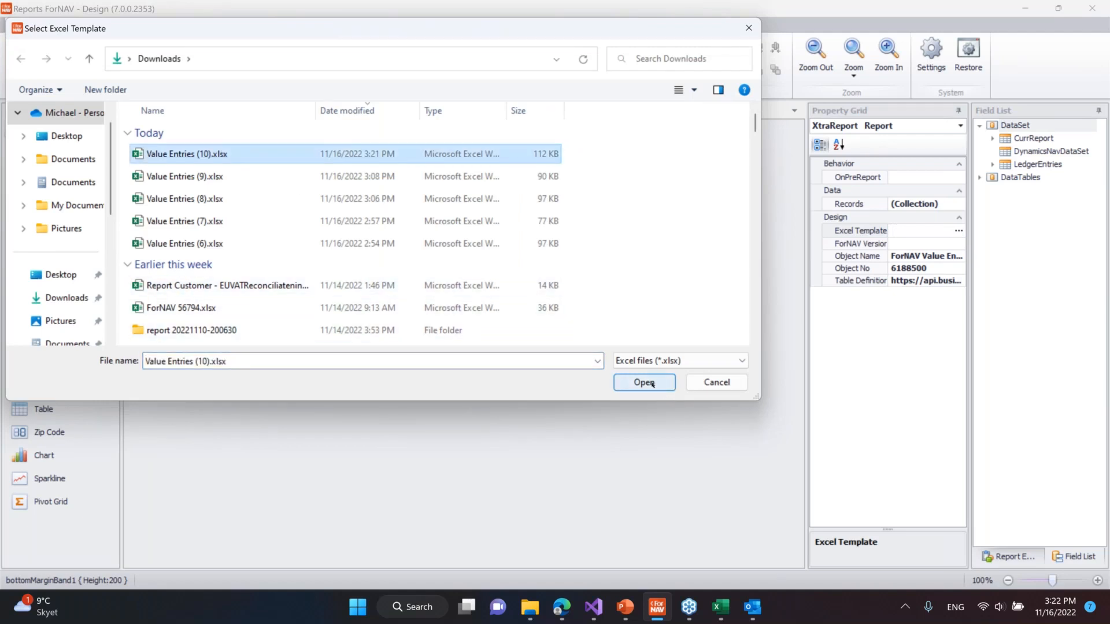
left_click(643, 382)
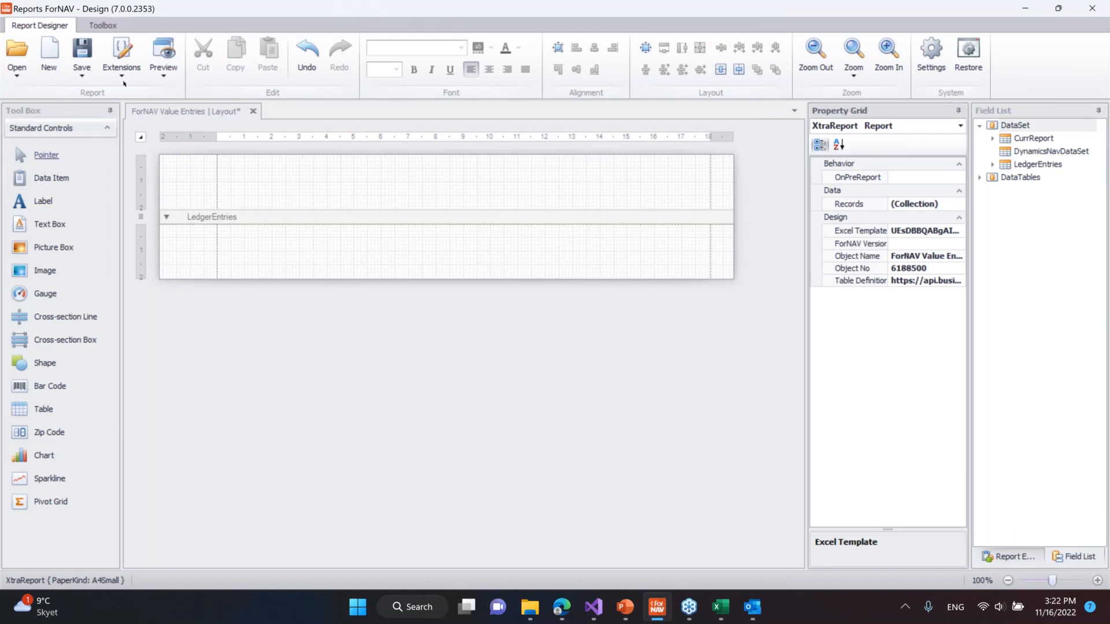
mouse_move(82, 57)
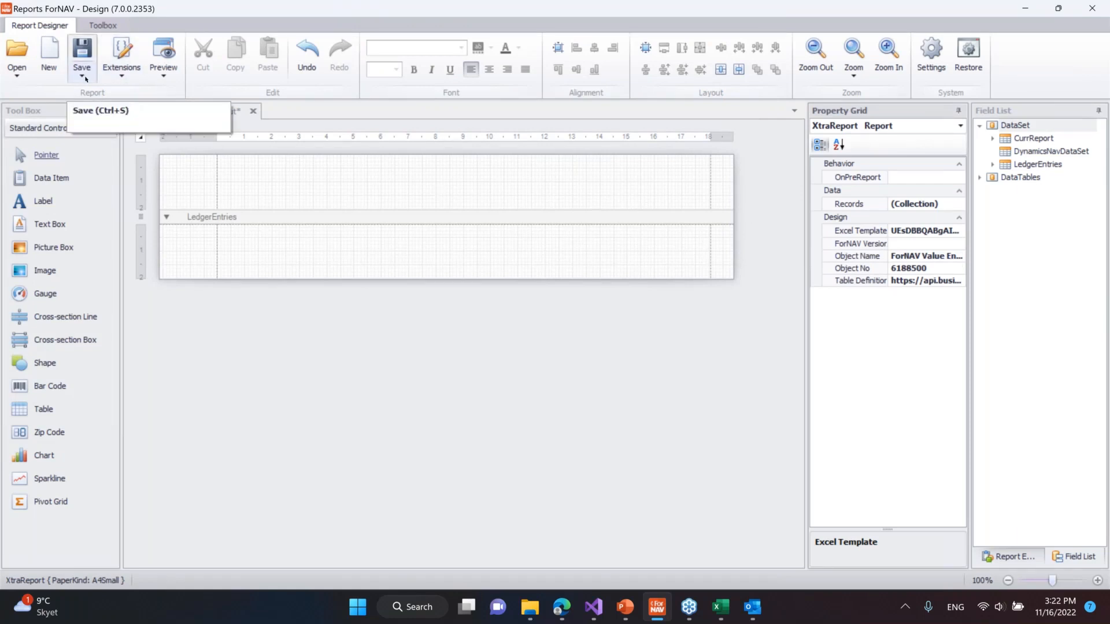
left_click(82, 67)
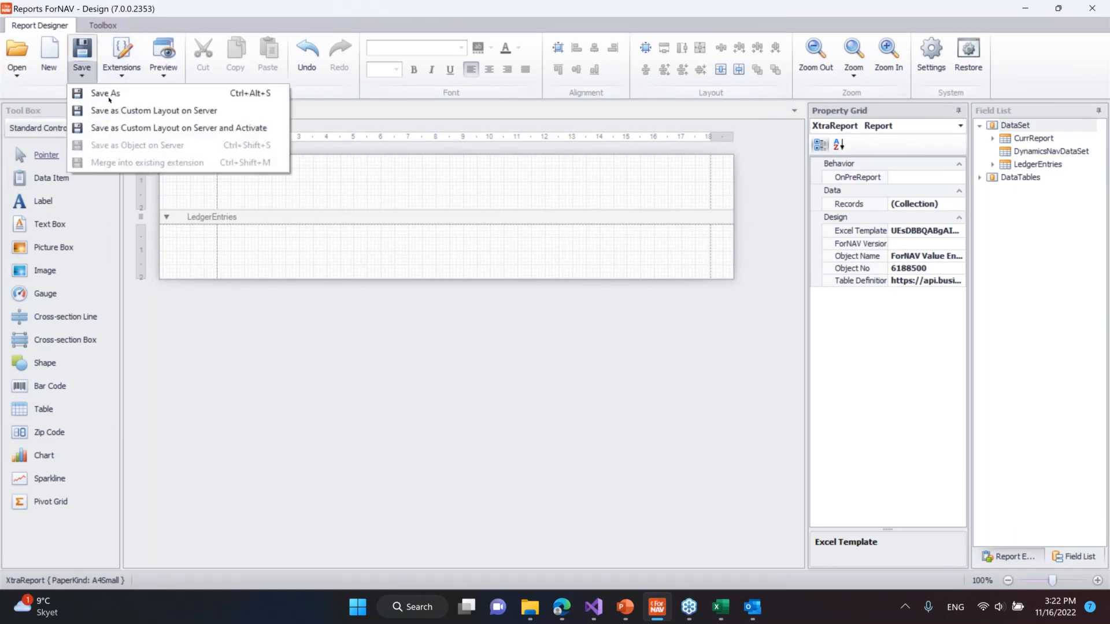
mouse_move(179, 127)
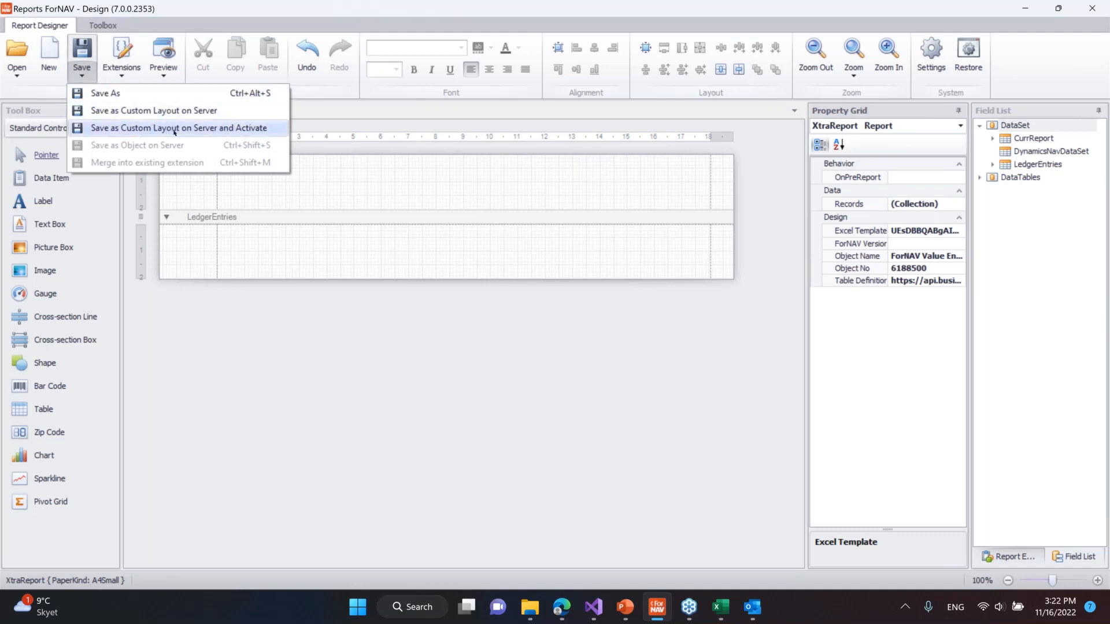
mouse_move(295, 307)
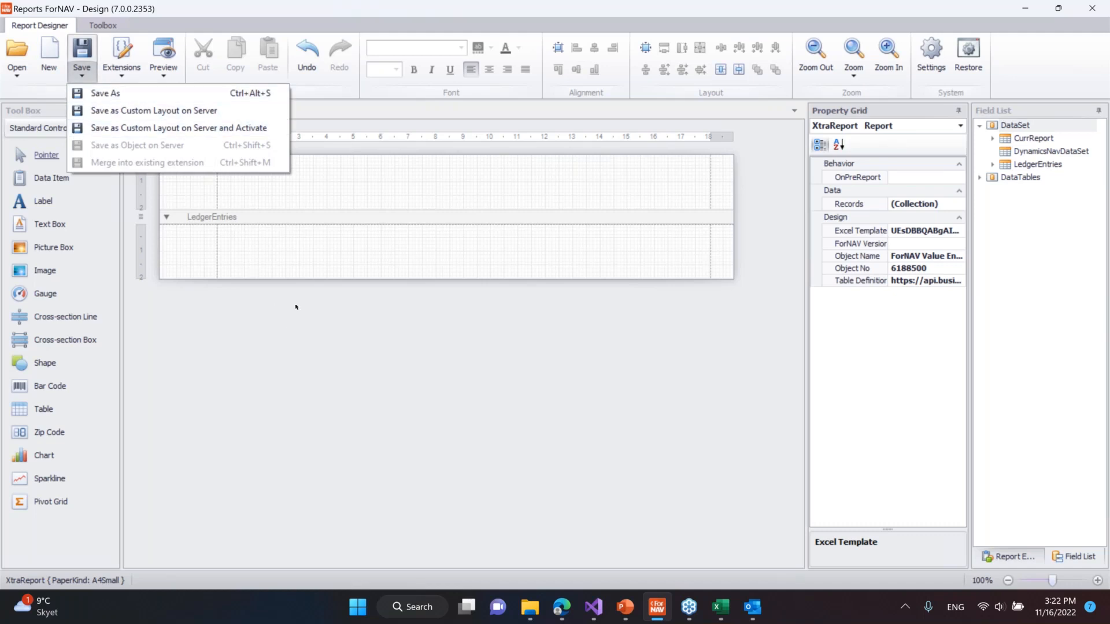
mouse_move(348, 349)
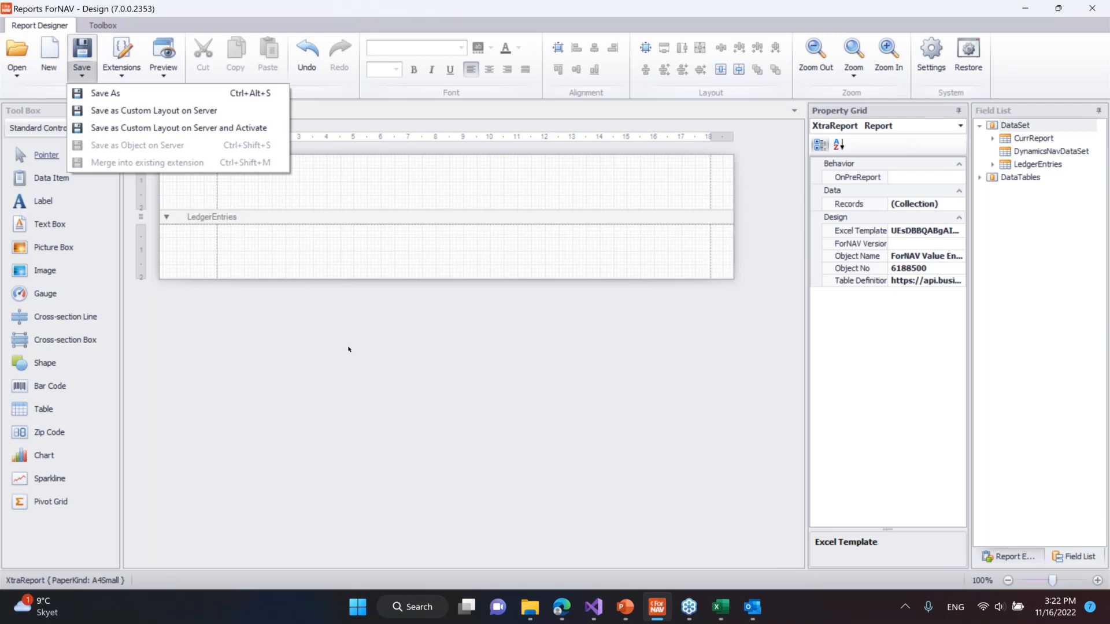
mouse_move(297, 245)
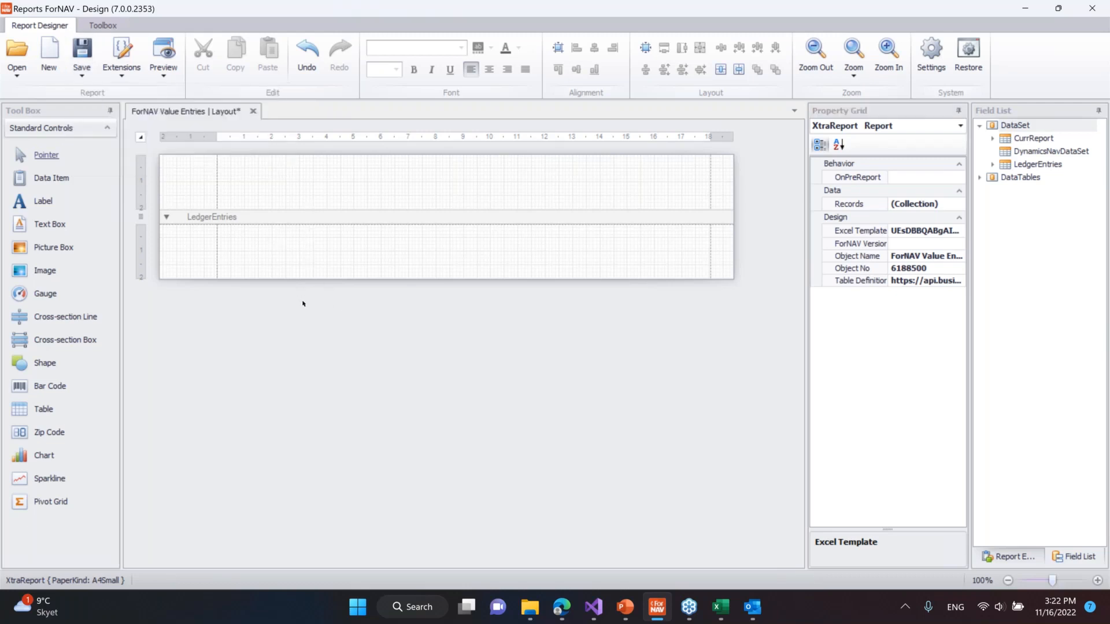
mouse_move(306, 295)
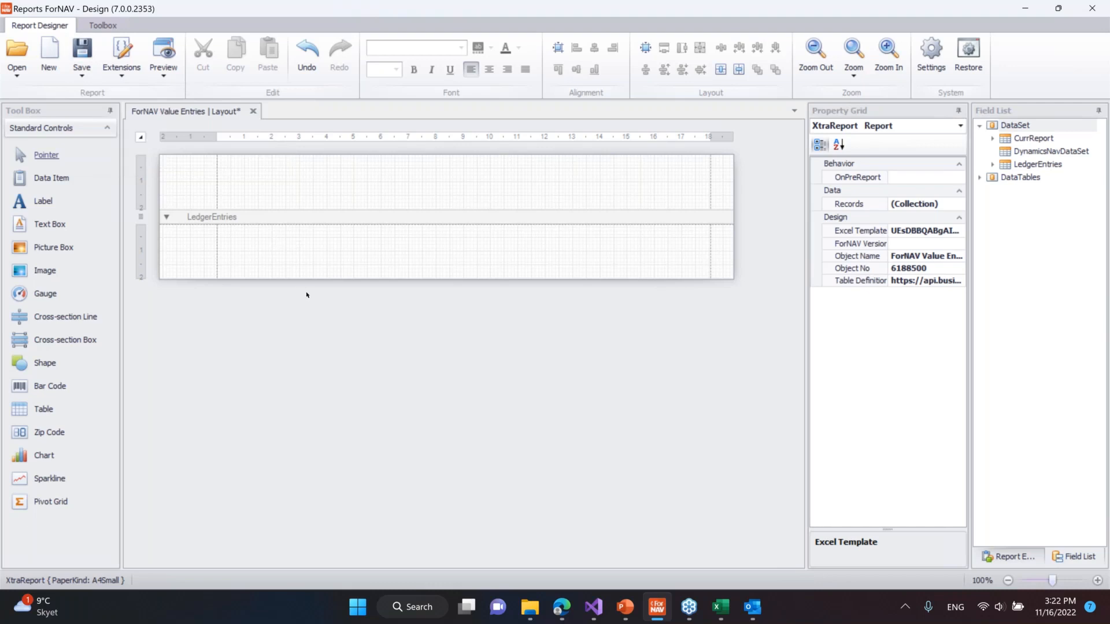
mouse_move(319, 246)
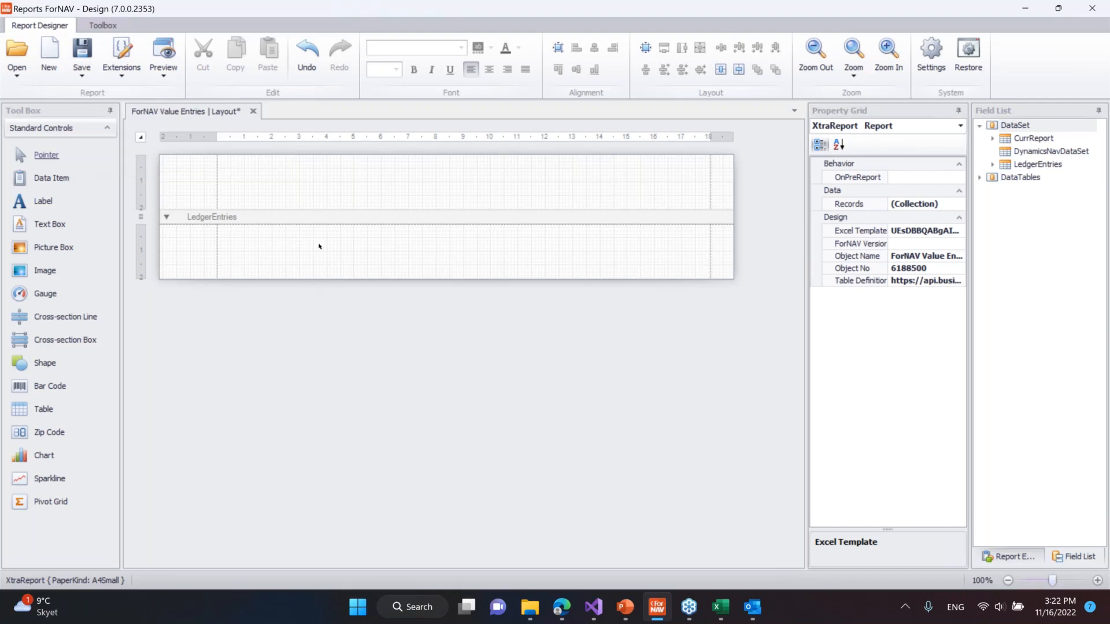
mouse_move(322, 220)
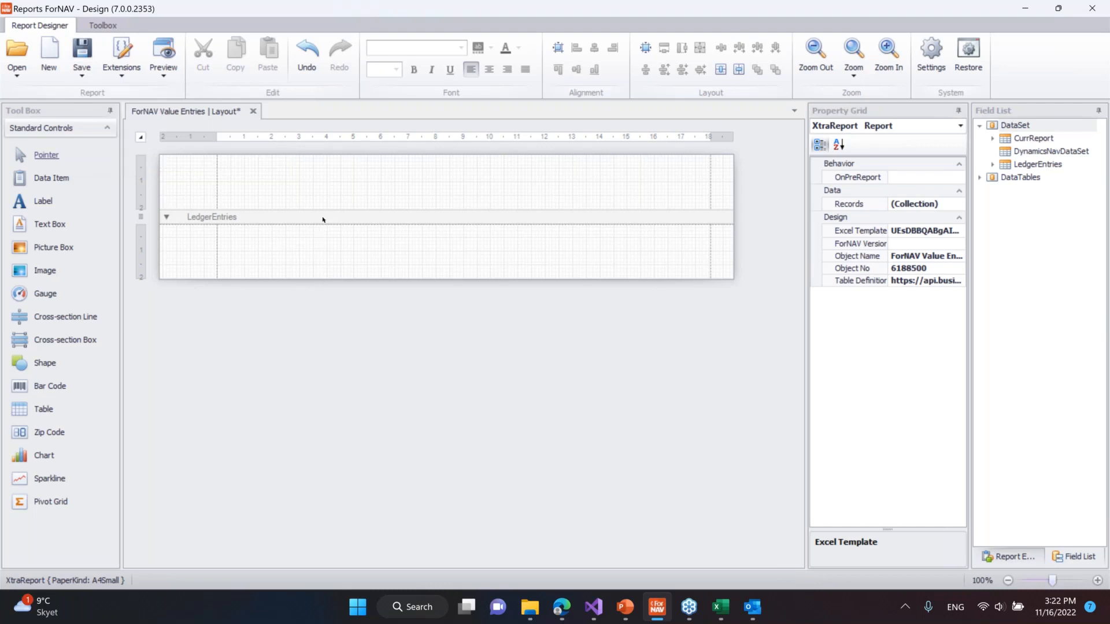
mouse_move(801, 242)
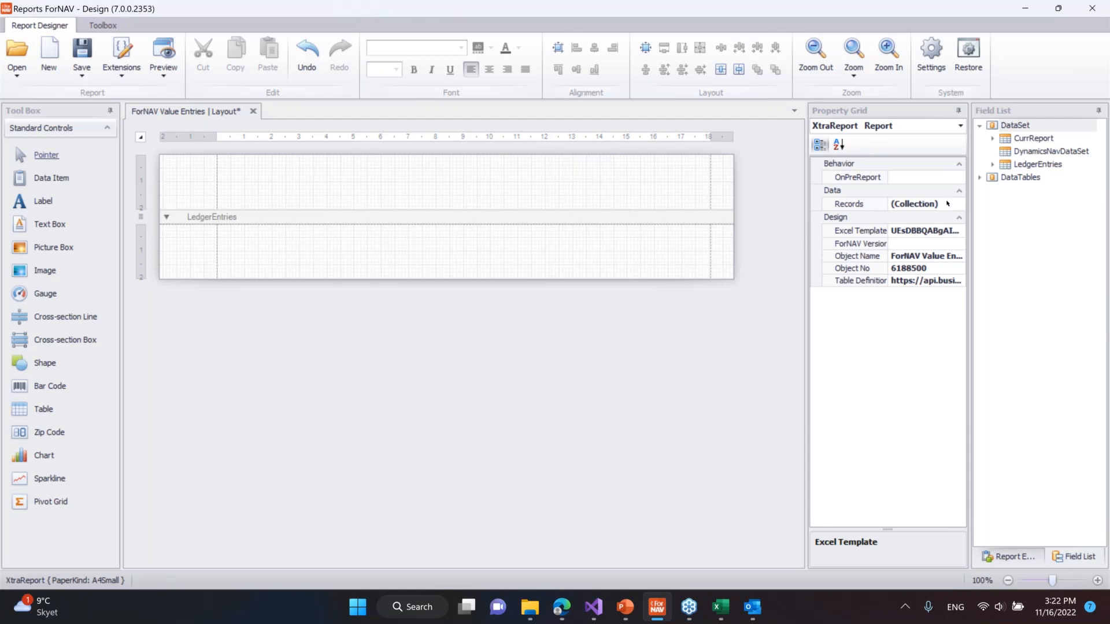
Step: Add an Item record to the report data, linked to the LedgerEntries data item
left_click(959, 204)
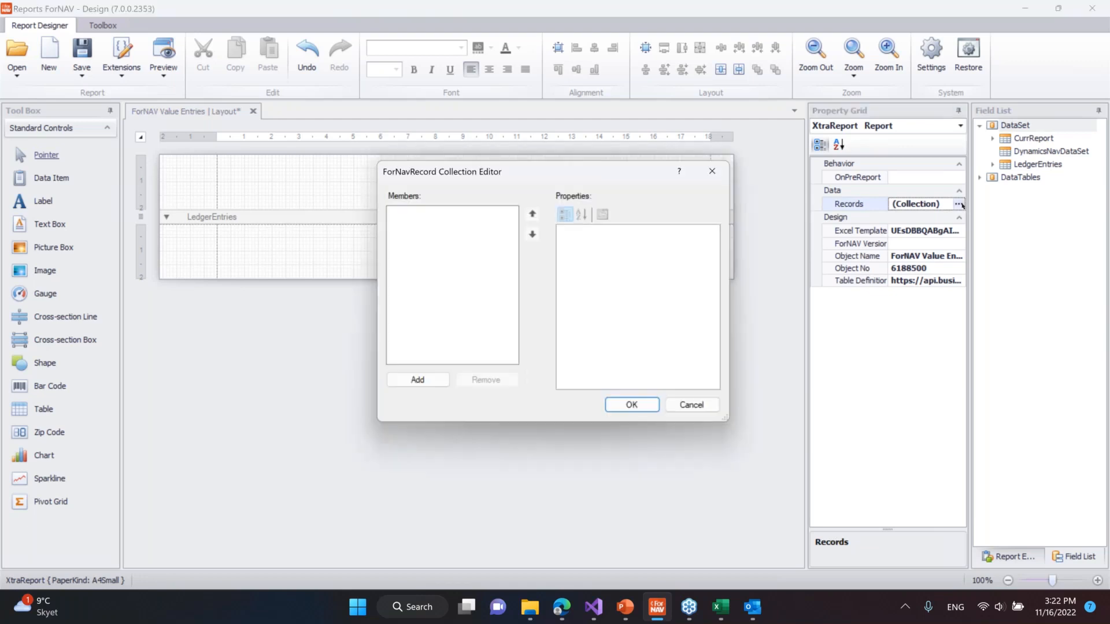
left_click(417, 381)
type("Item")
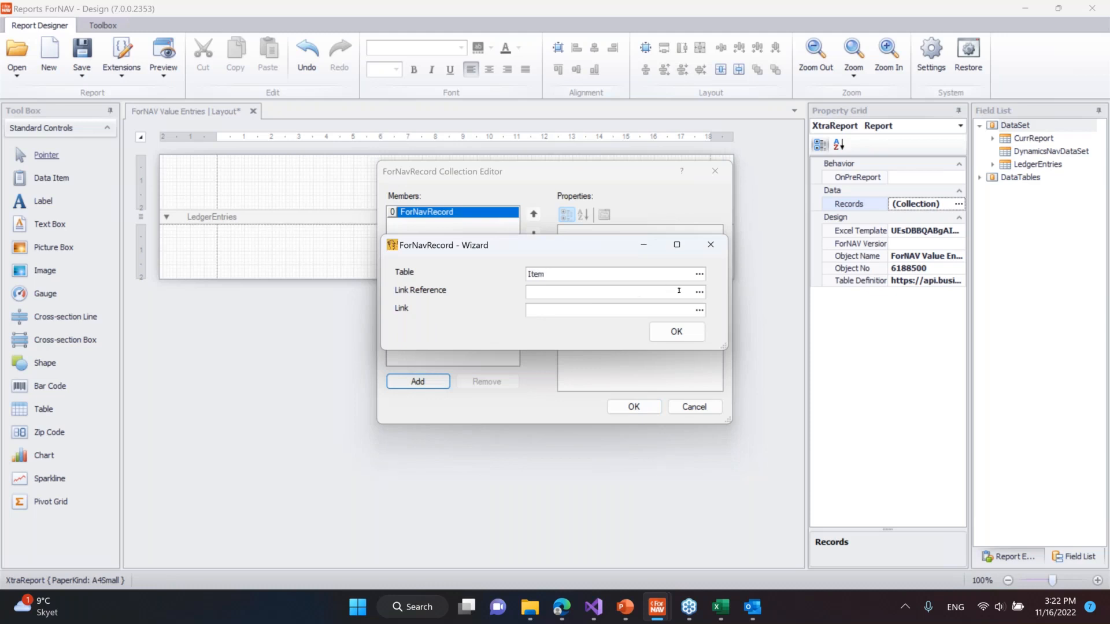
left_click(699, 291)
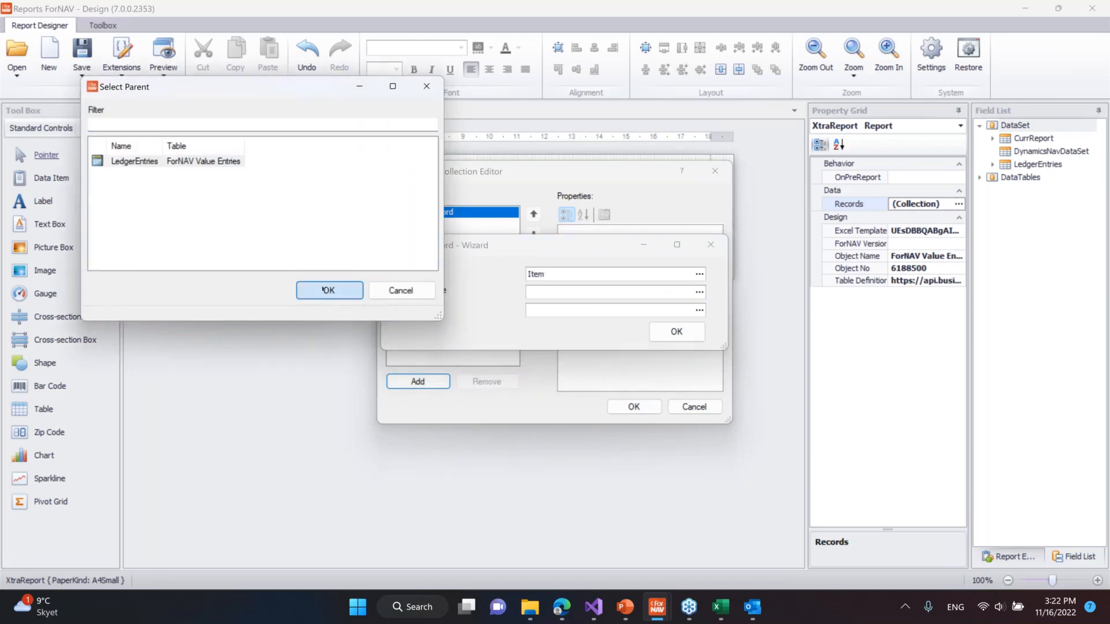
left_click(328, 290)
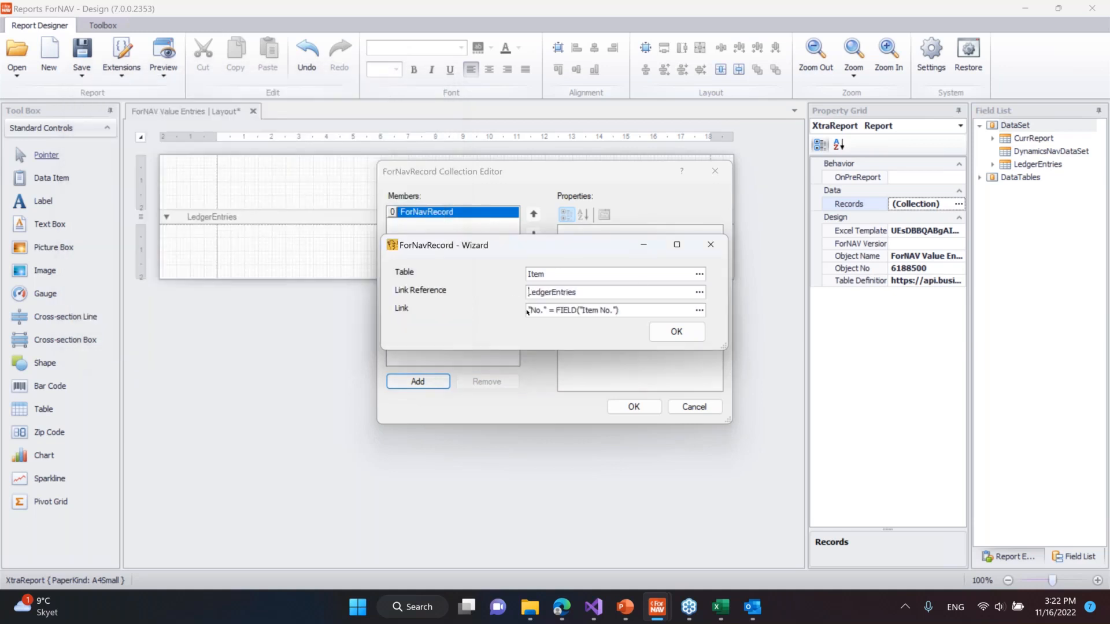
left_click(675, 331)
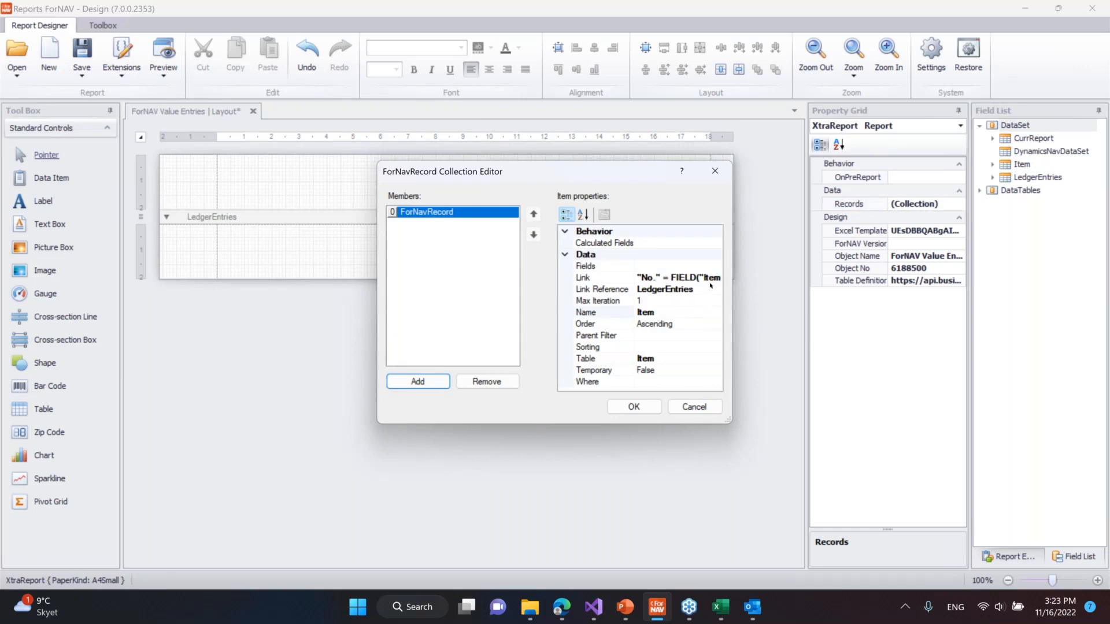
Step: Add Description to the Item record's selected fields
left_click(602, 265)
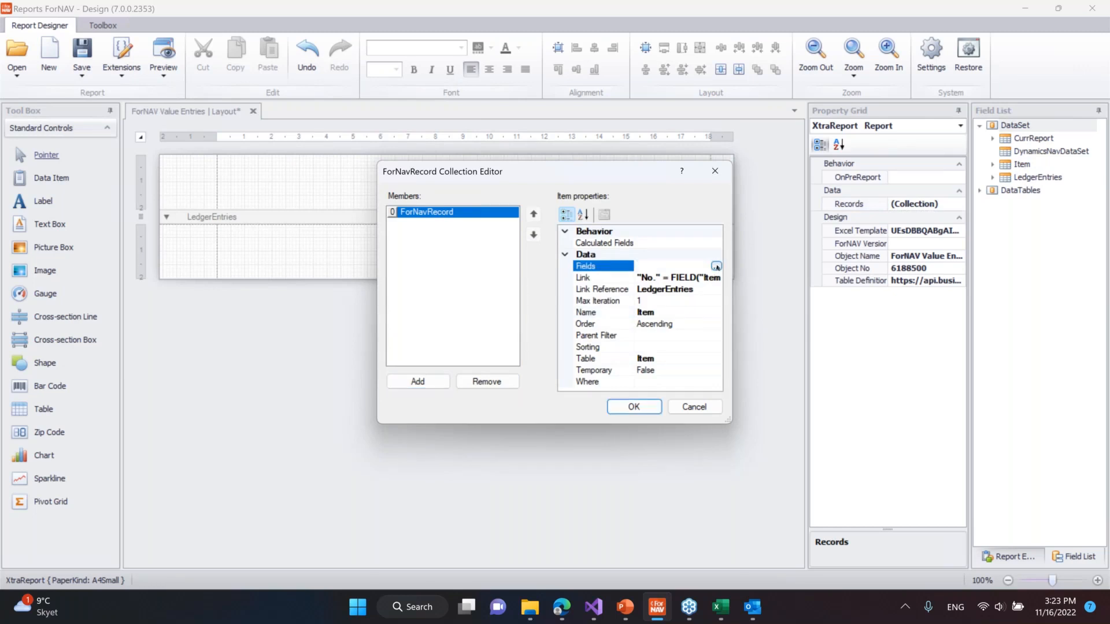
left_click(715, 265)
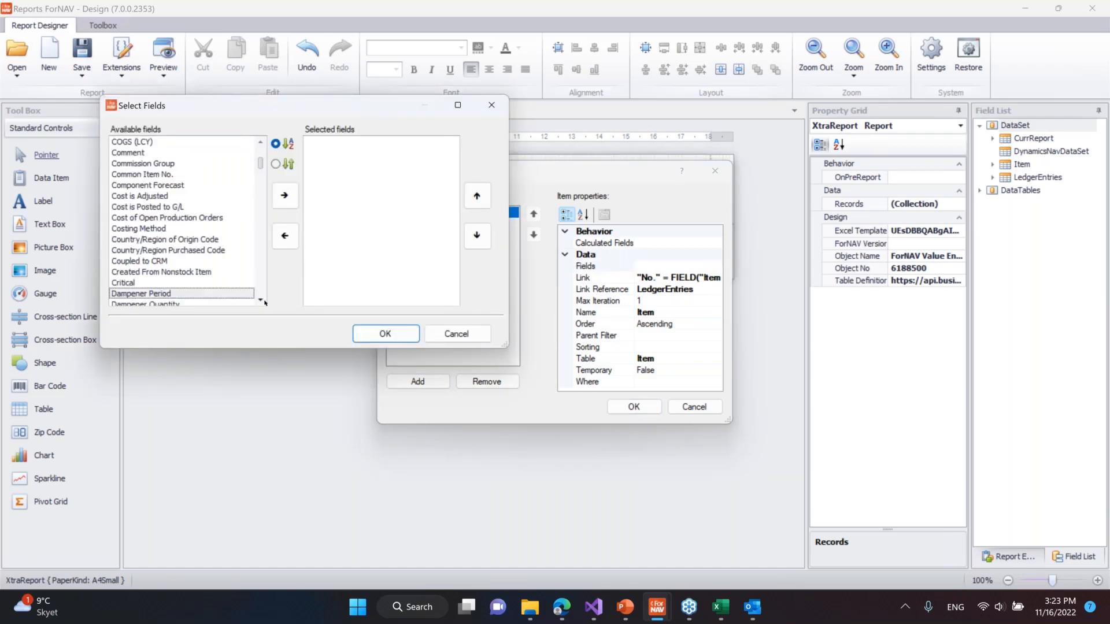
scroll("down", 3)
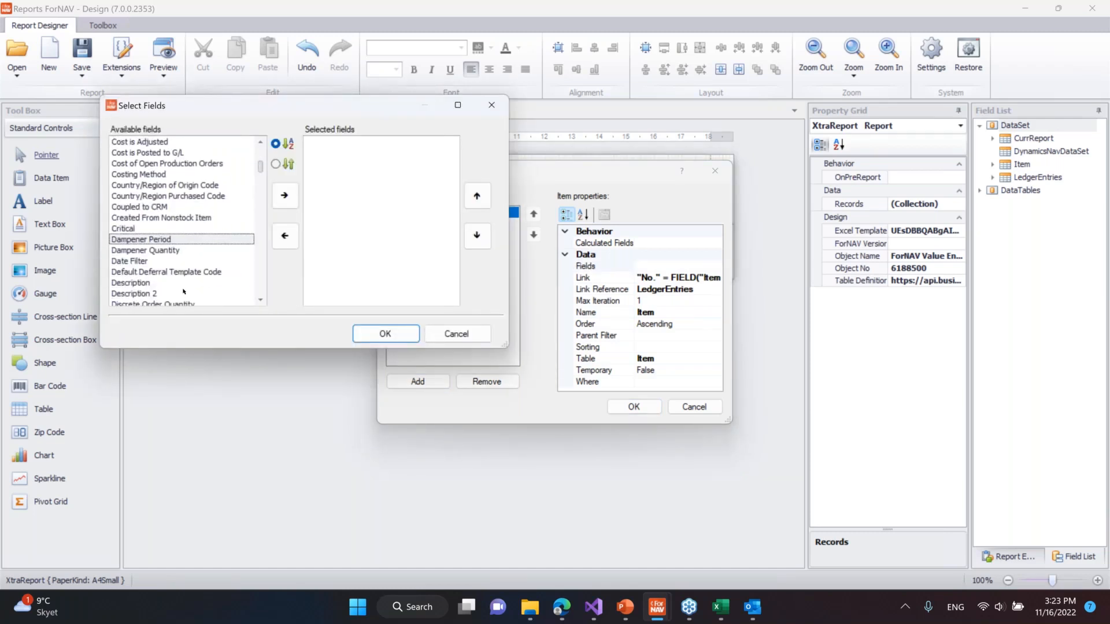
left_click(183, 283)
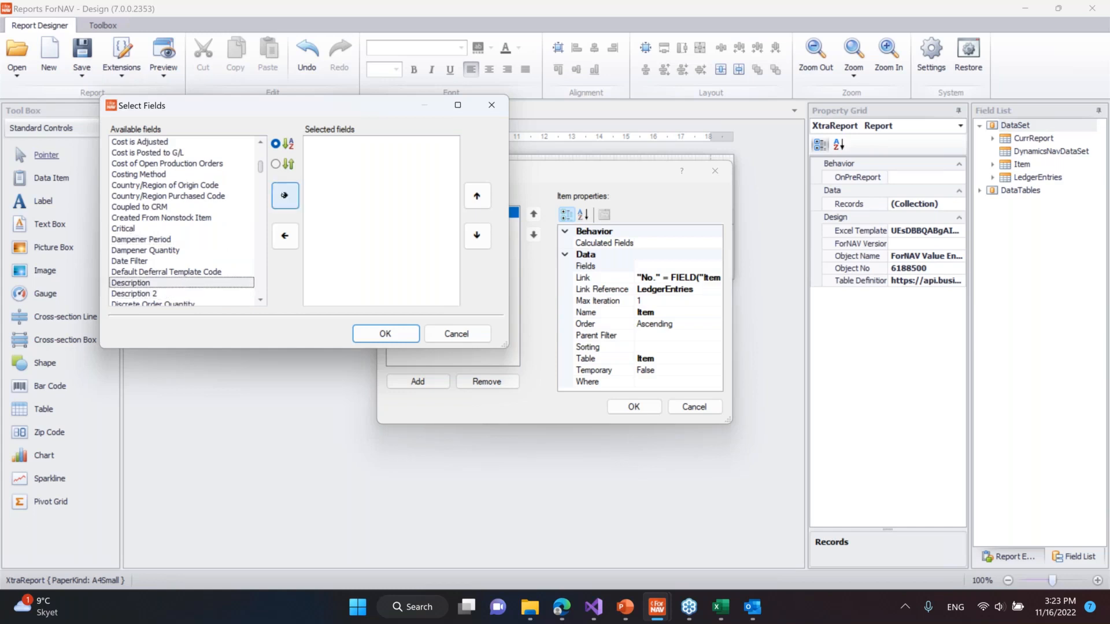
left_click(385, 333)
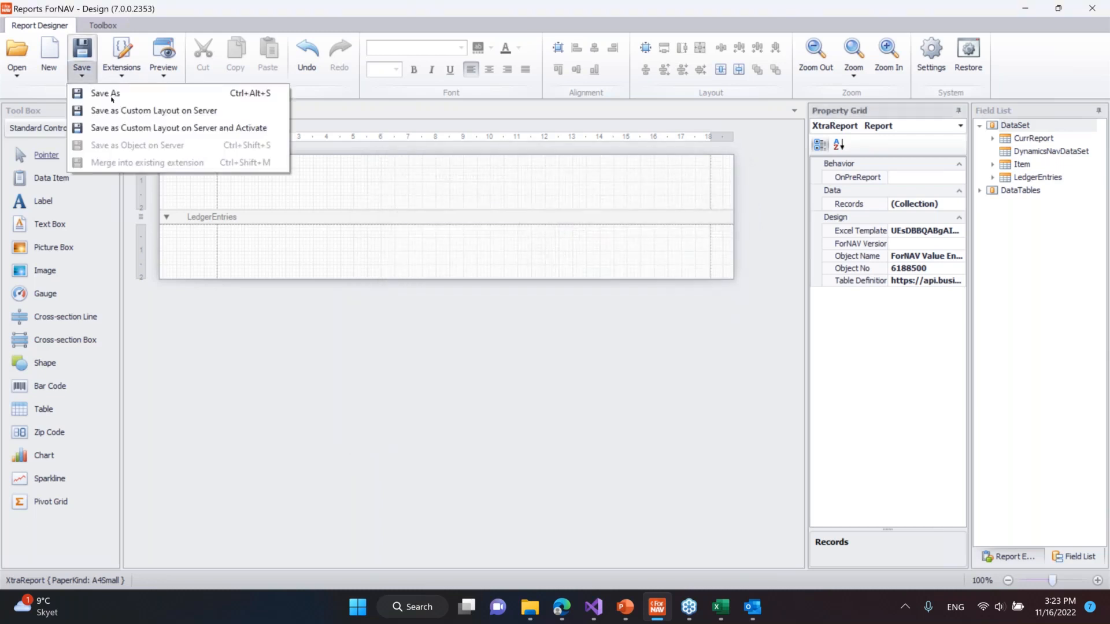
mouse_move(179, 128)
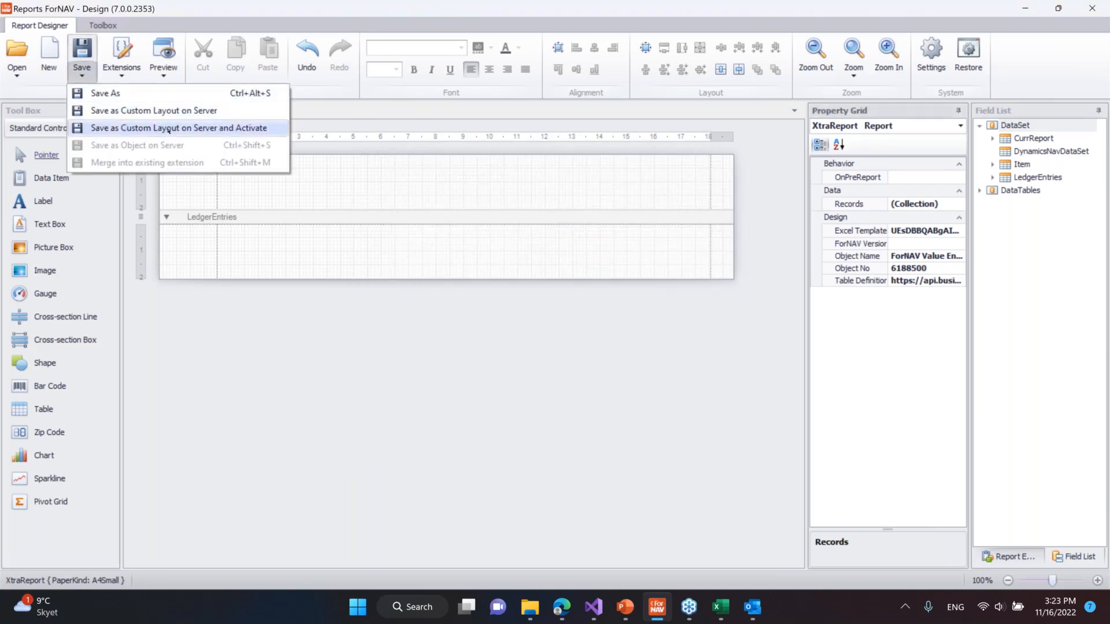
Step: Save the Value Entries layout as an activated custom layout on the server
left_click(178, 127)
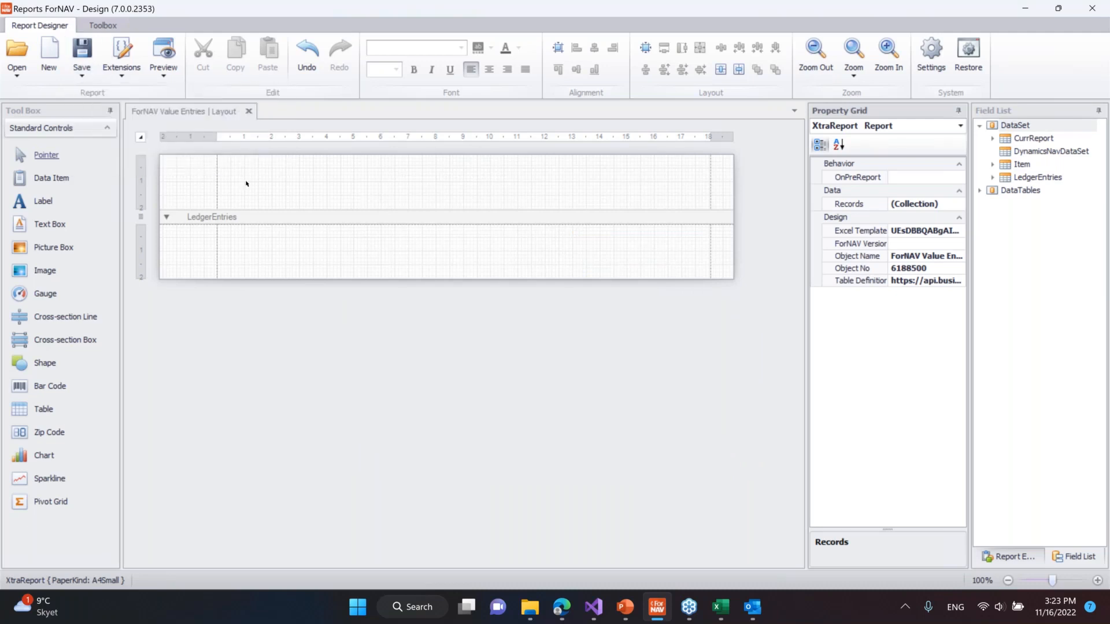
mouse_move(253, 186)
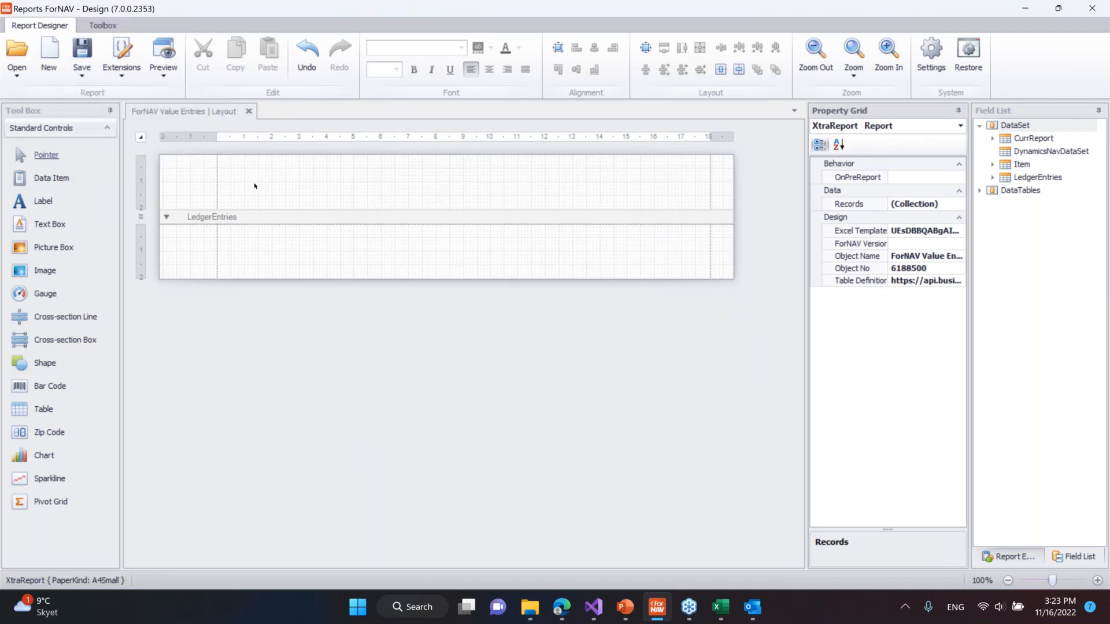
mouse_move(493, 543)
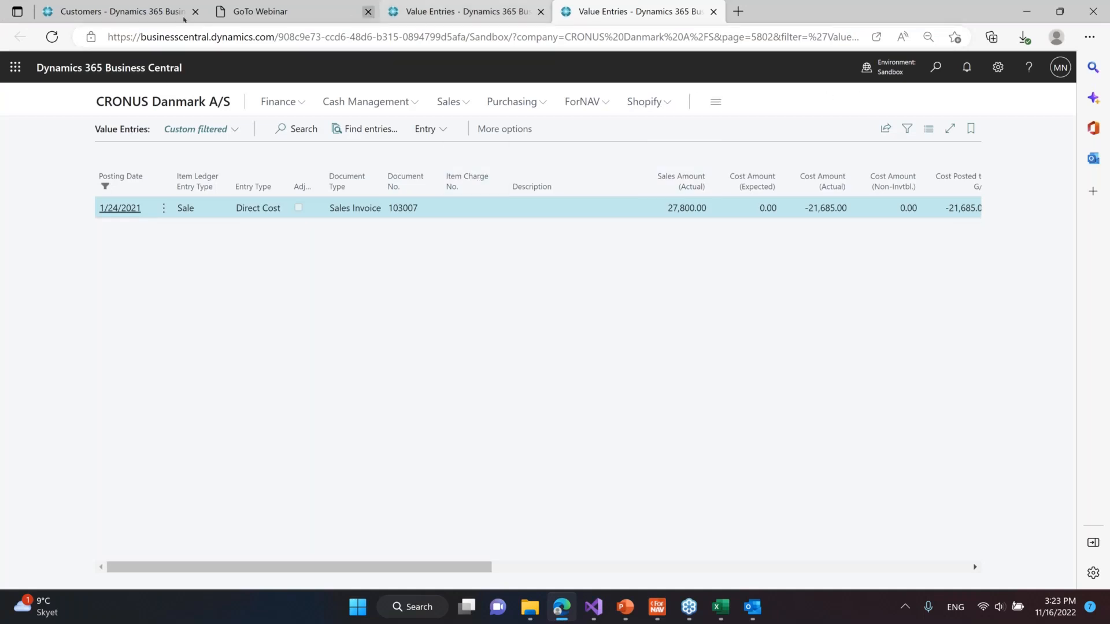
Step: Rerun the ForNAV Value Entries report from the Customers list with English as language
left_click(113, 12)
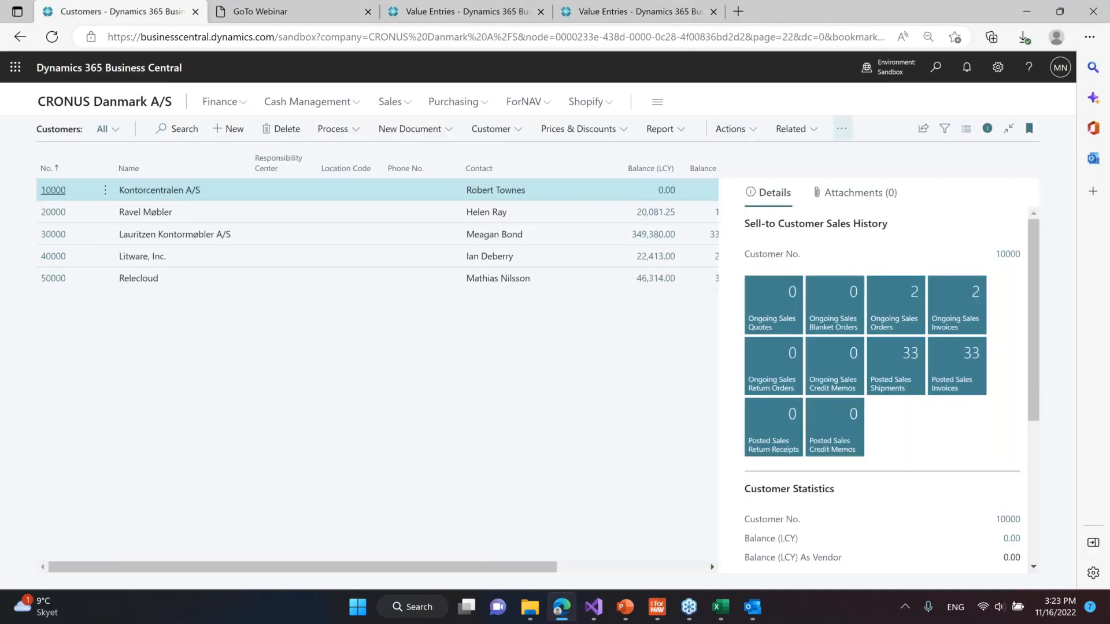
left_click(841, 129)
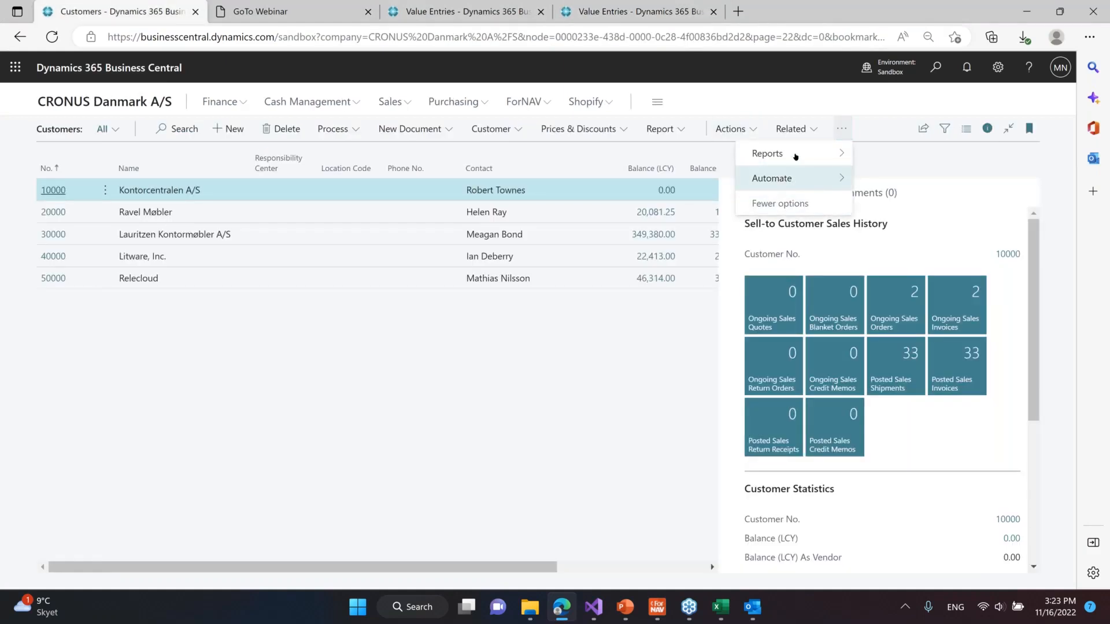
left_click(767, 153)
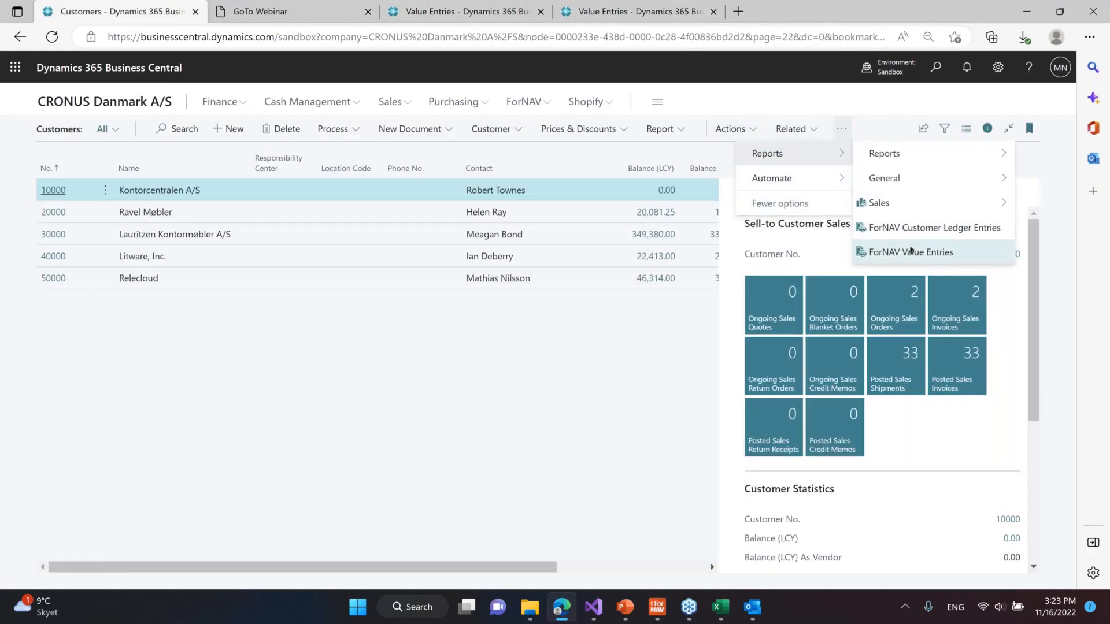
left_click(911, 252)
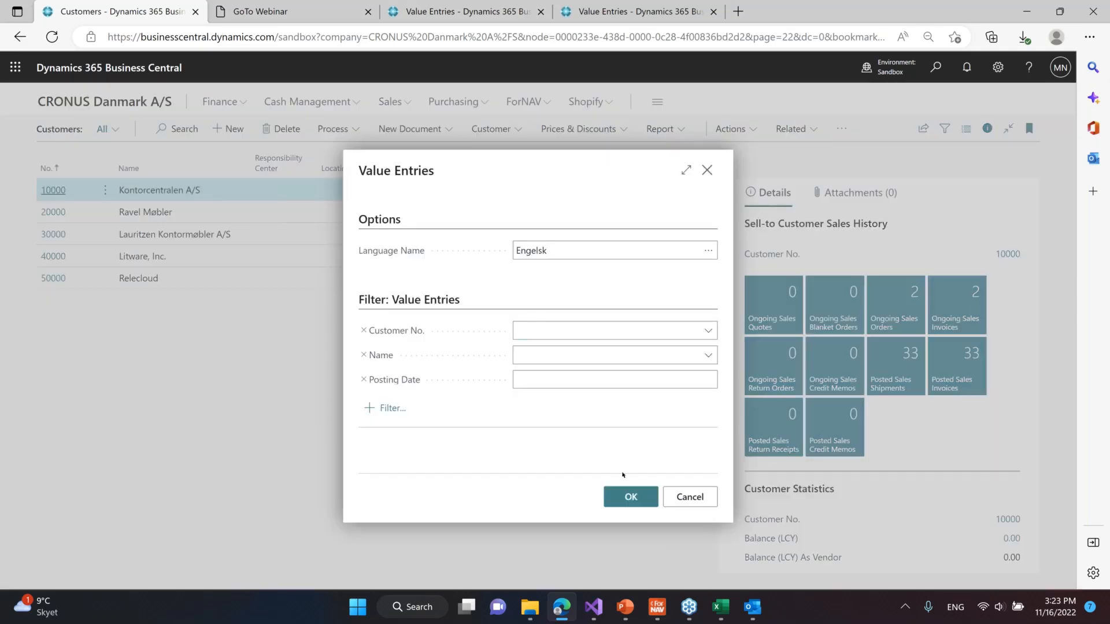
left_click(630, 496)
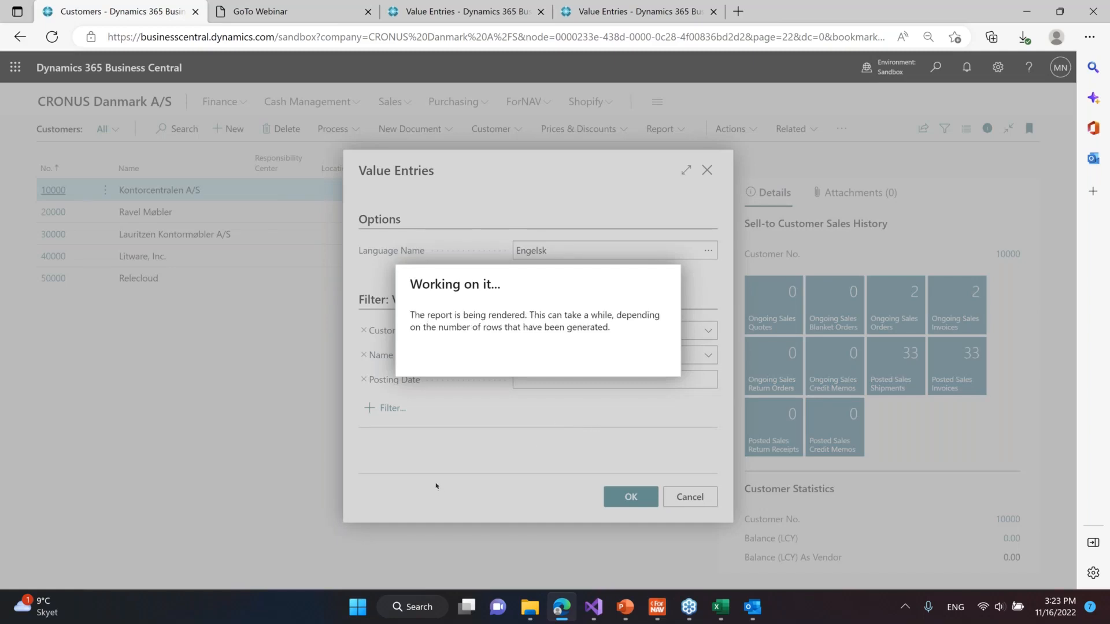
mouse_move(438, 478)
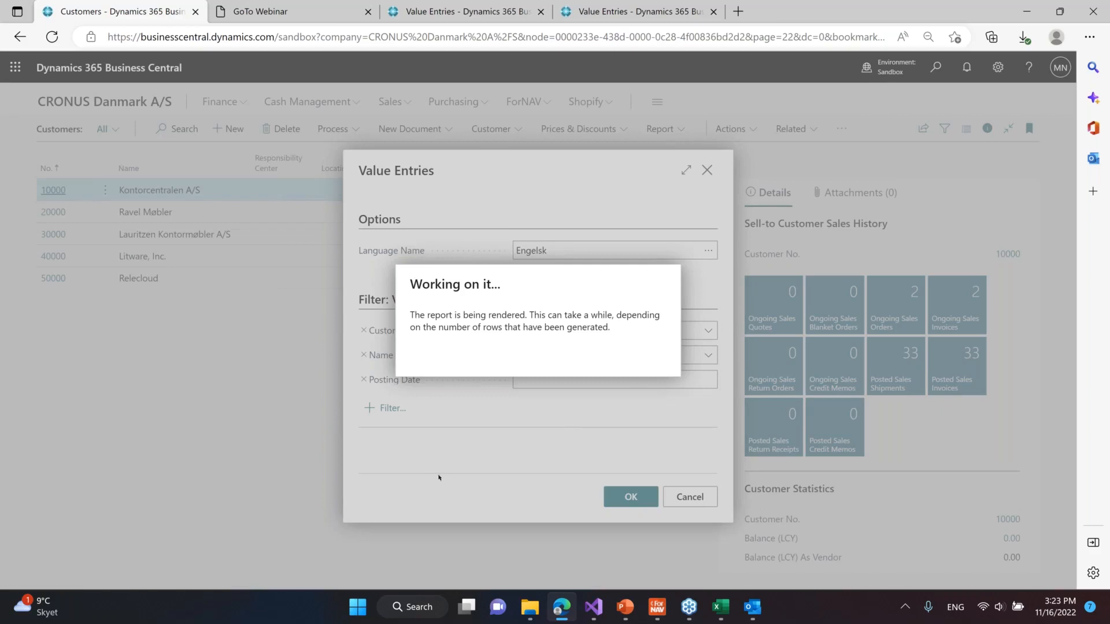
mouse_move(453, 464)
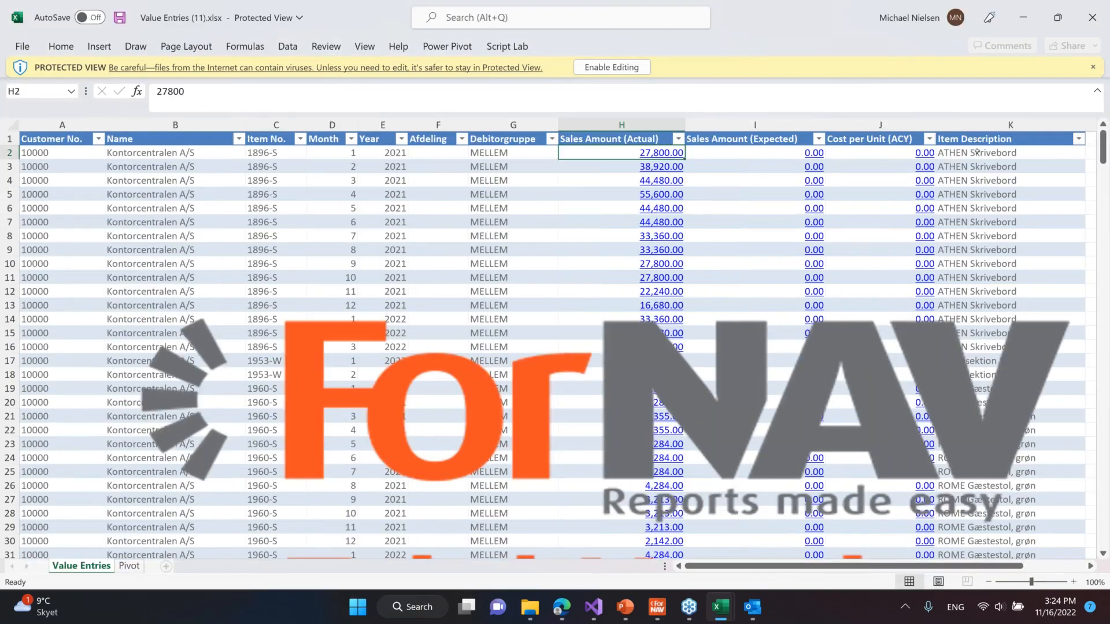
Step: Return to the report designer after checking the workbook's Item Description column
left_click(977, 152)
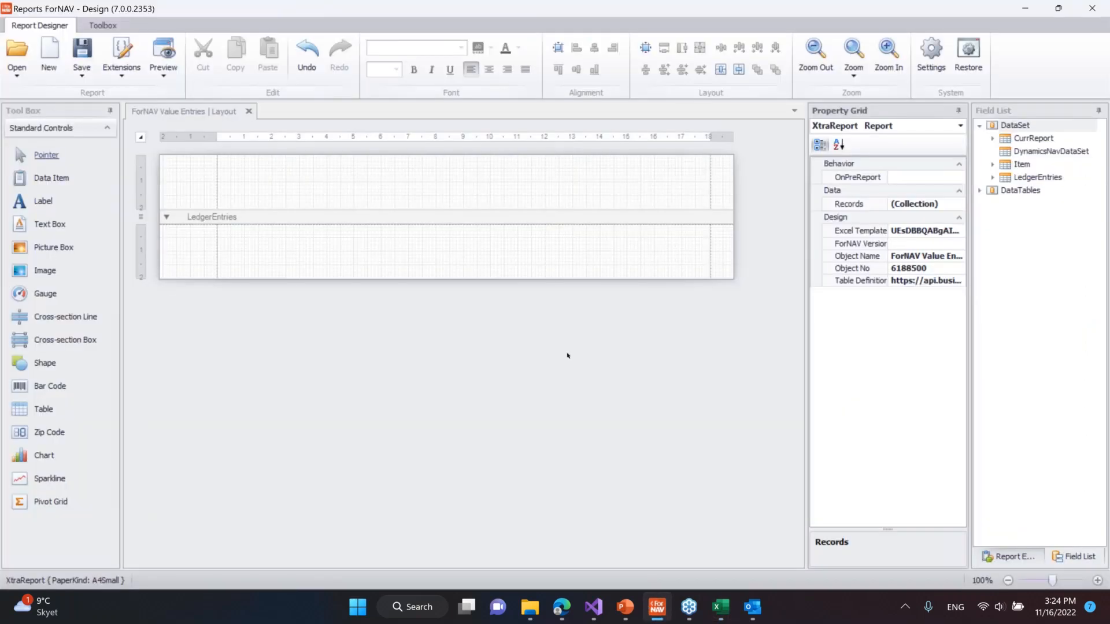
Step: Inspect the LedgerEntries band, then create the new Excel report object ForNAV 56789
left_click(211, 217)
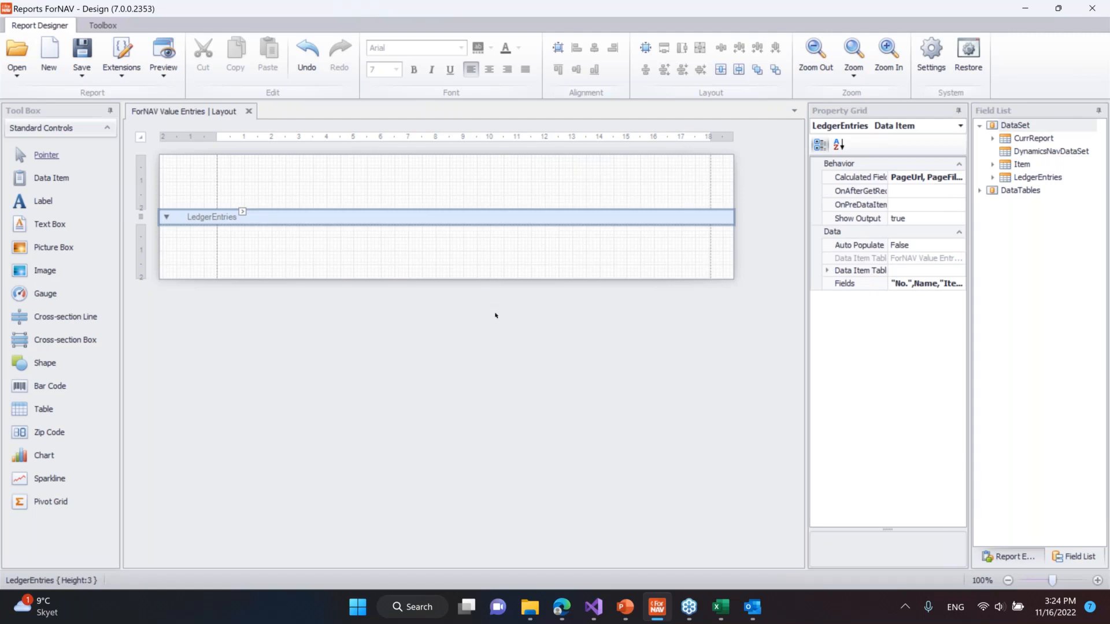
mouse_move(189, 146)
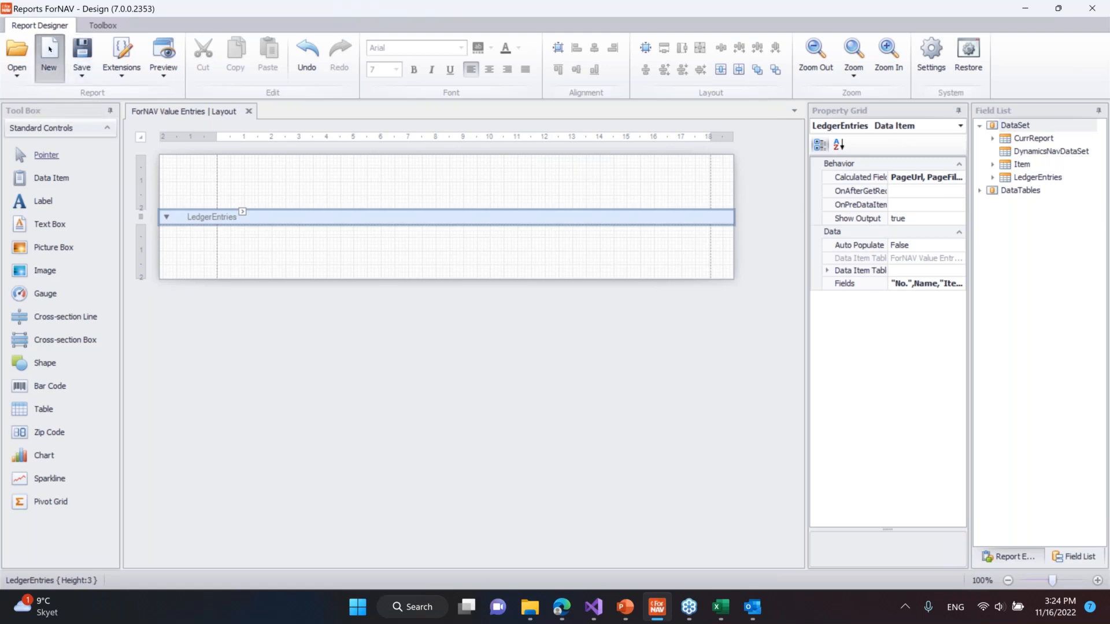
left_click(48, 57)
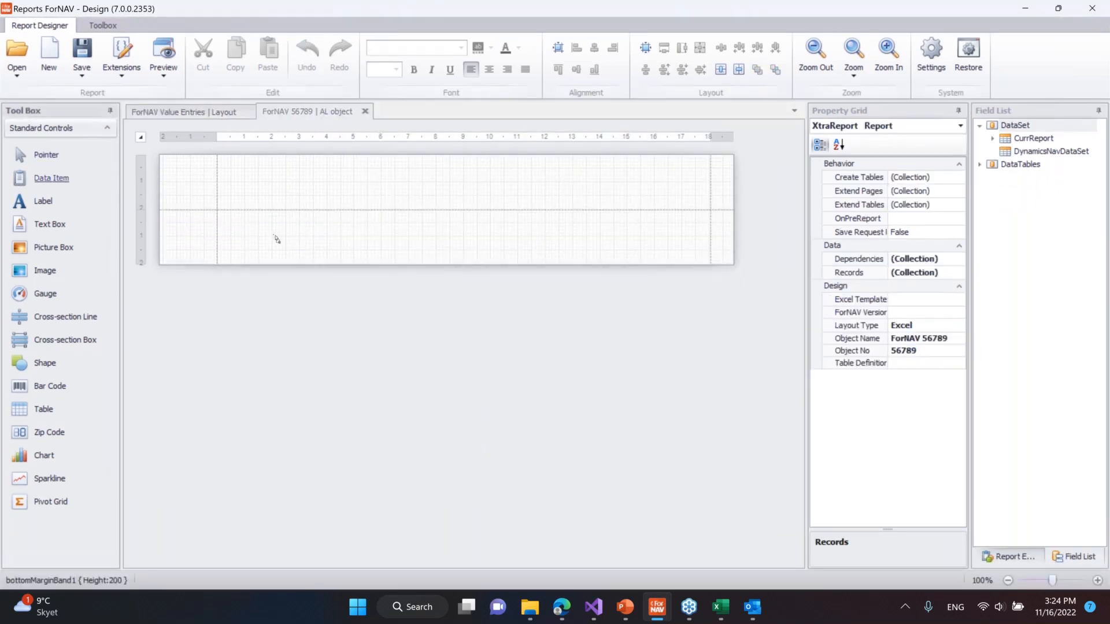
Step: Choose the Customer table as data item and select fields No., Name, Address, Address 2
type("Cs")
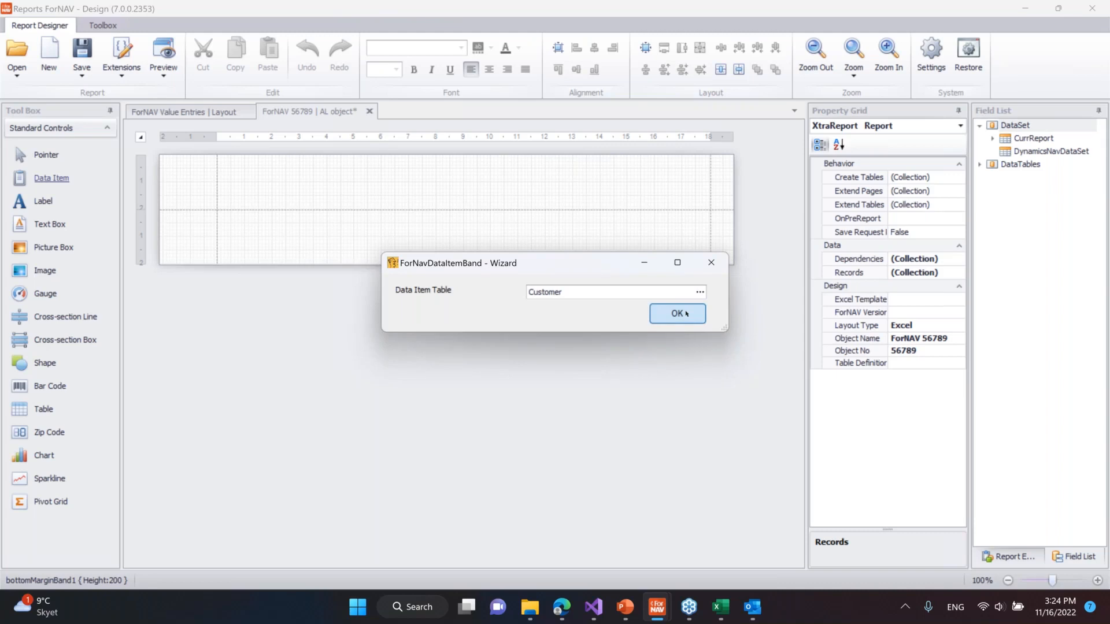
left_click(676, 314)
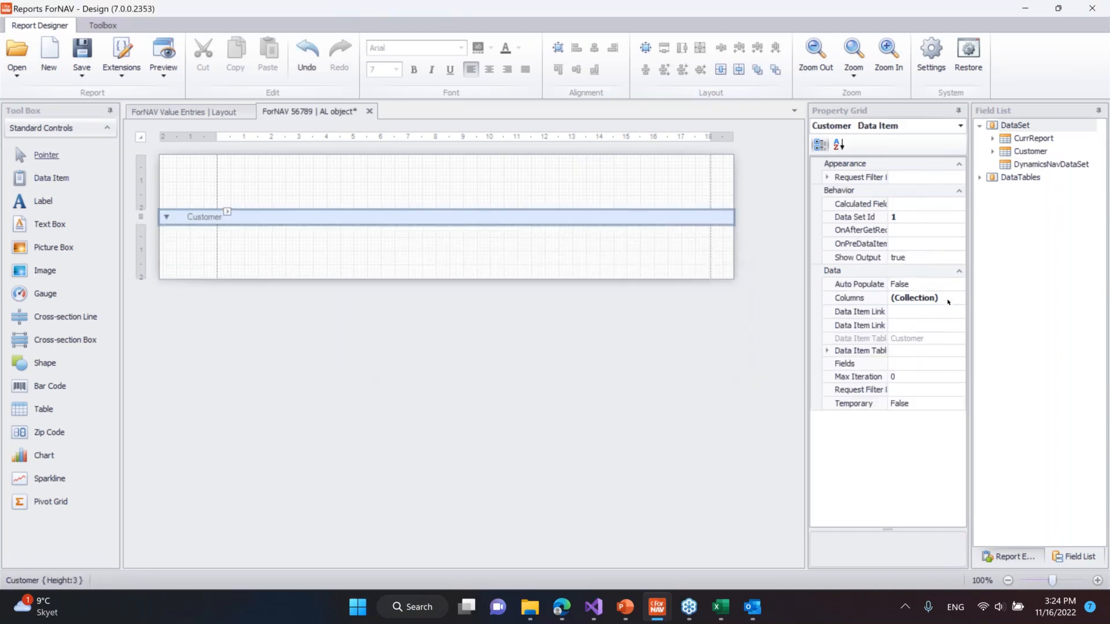
mouse_move(947, 357)
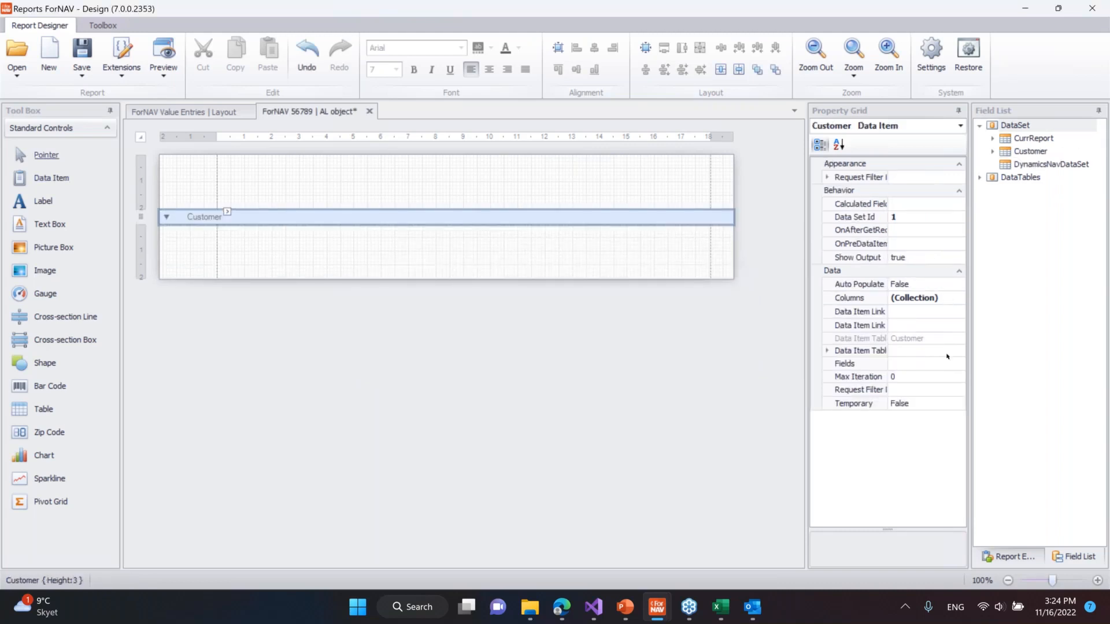
left_click(849, 363)
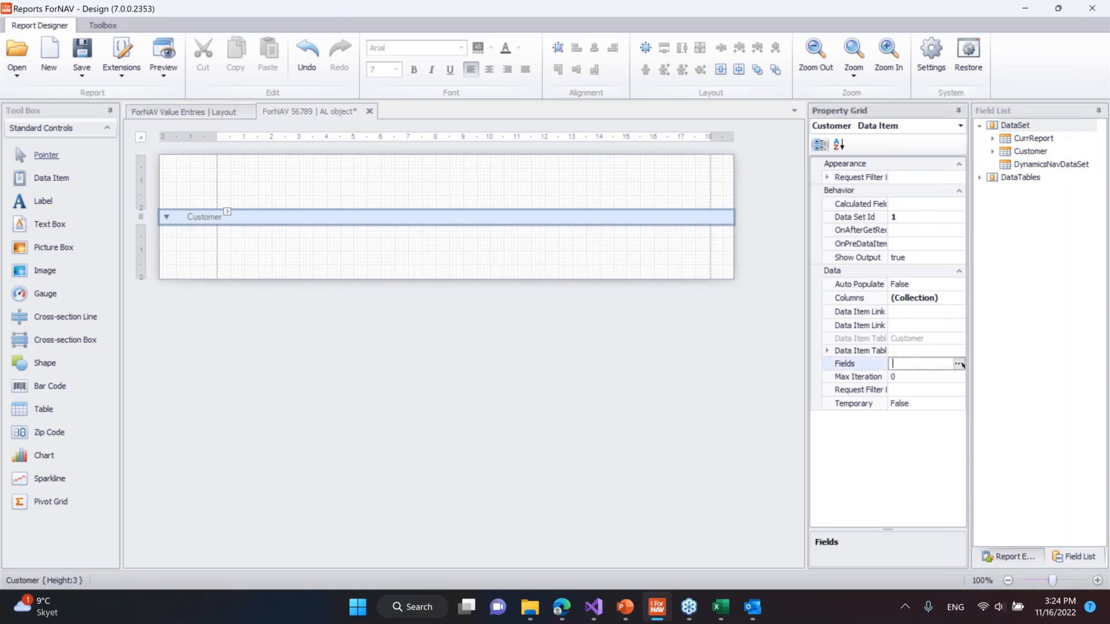
left_click(959, 363)
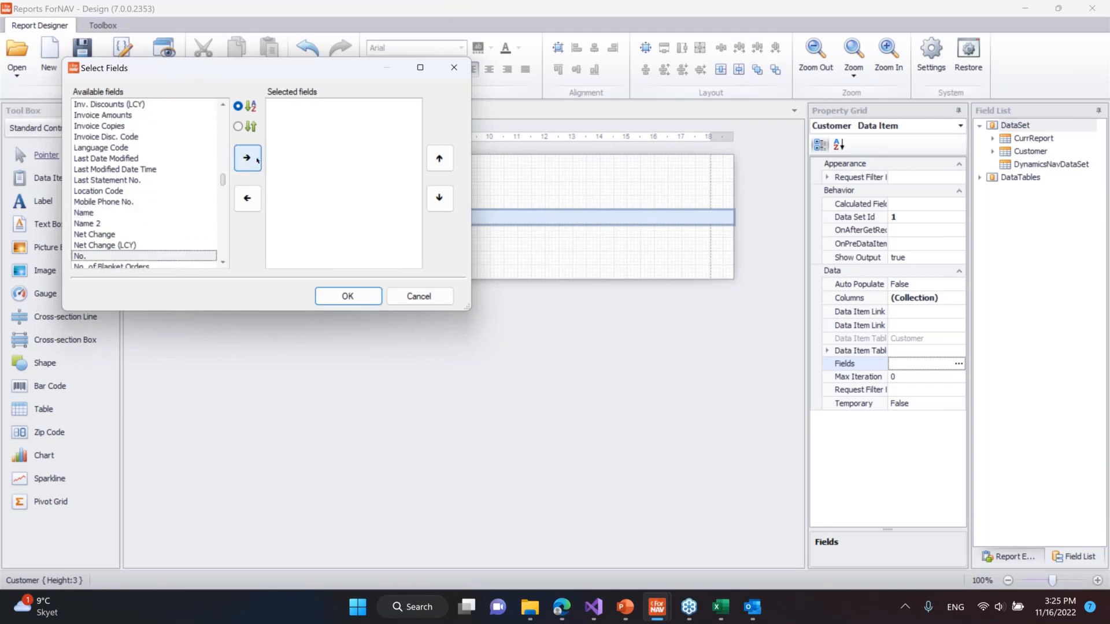
left_click(247, 157)
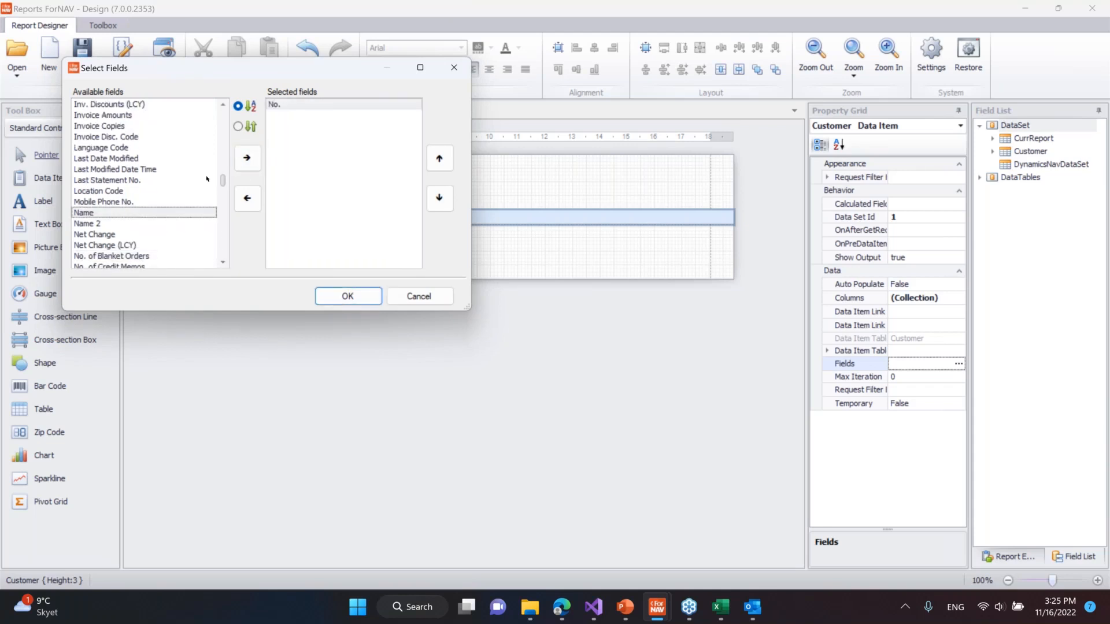
left_click(247, 158)
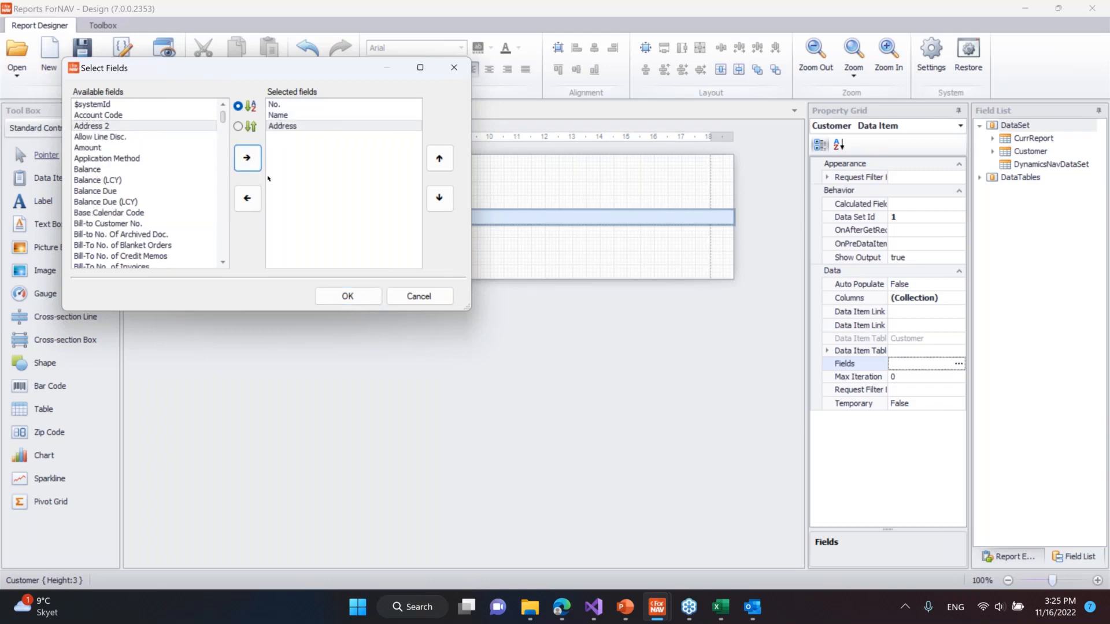
left_click(246, 157)
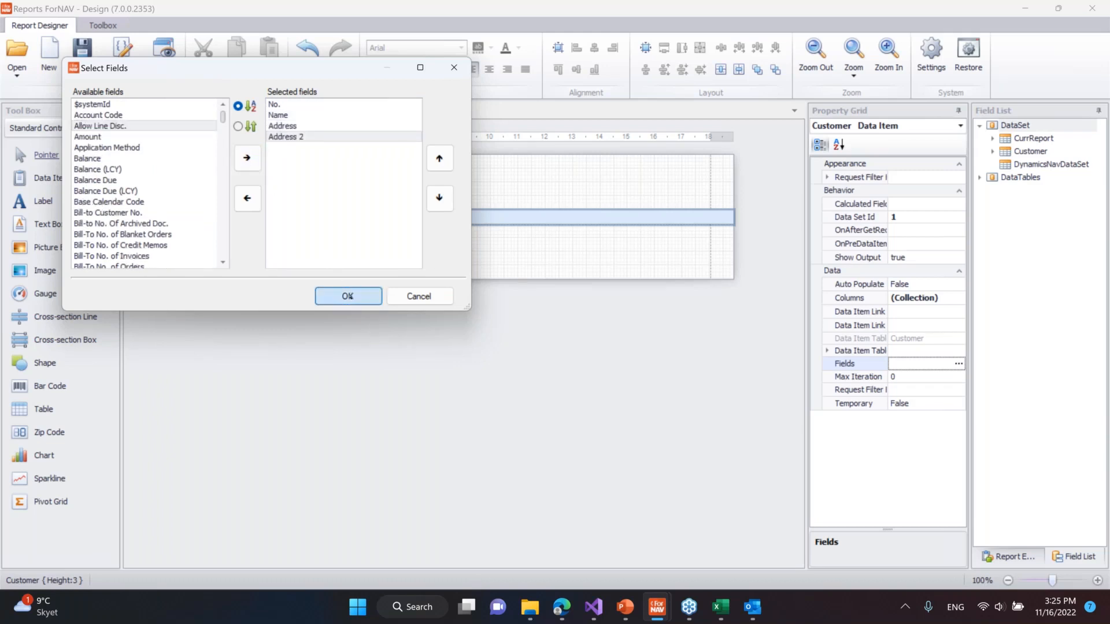
left_click(347, 296)
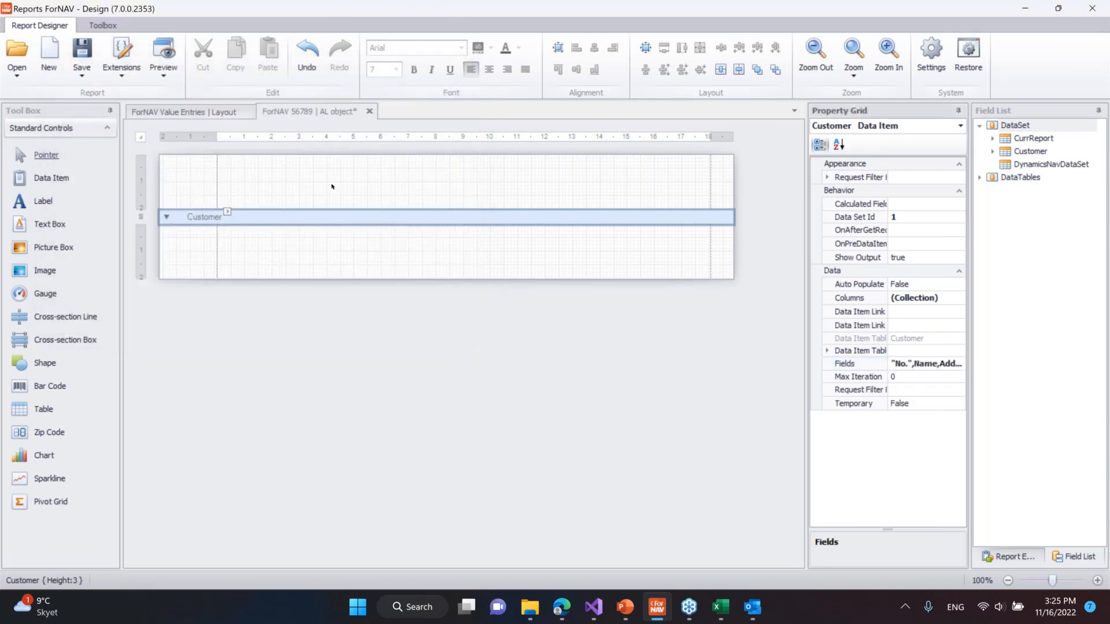
Step: In the report's Extend Pages, add extension 56790 for page 22 Customer List
left_click(81, 55)
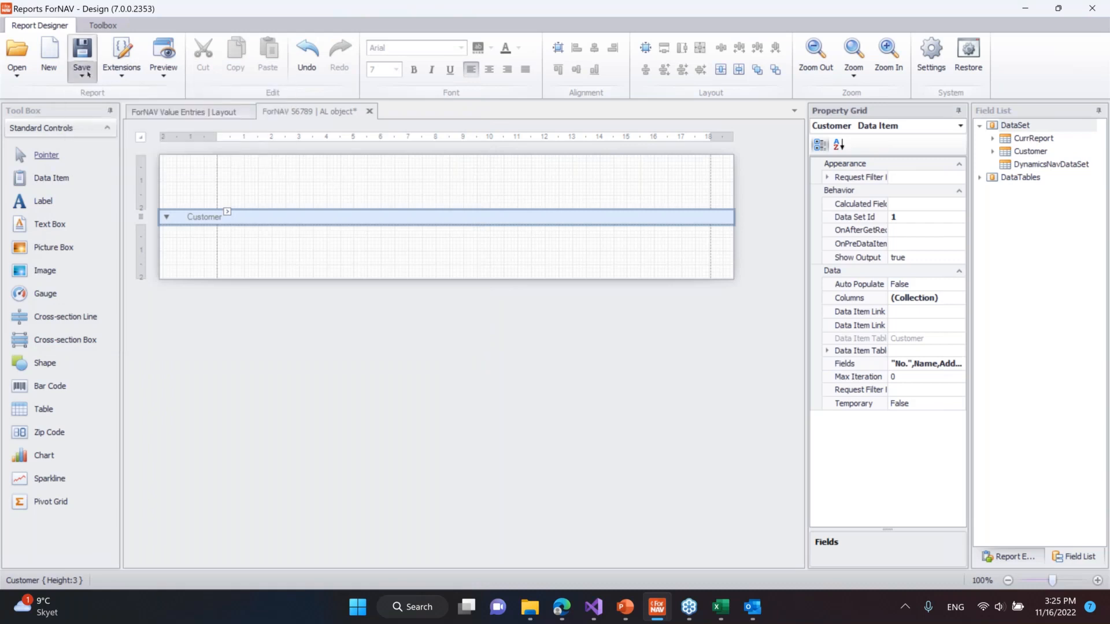
left_click(82, 57)
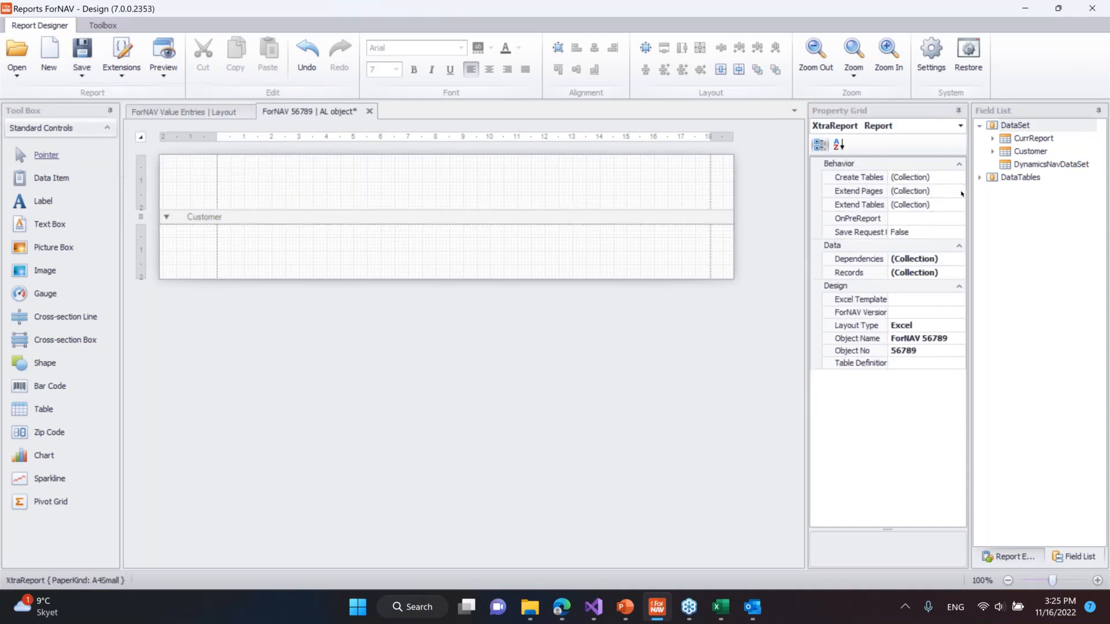
left_click(959, 190)
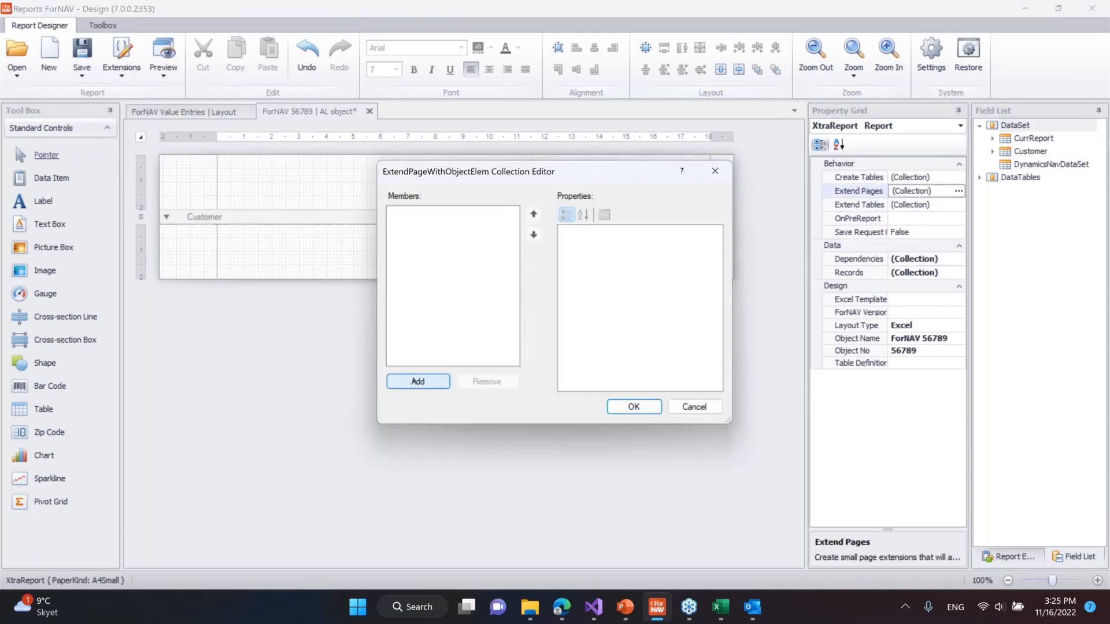
left_click(417, 381)
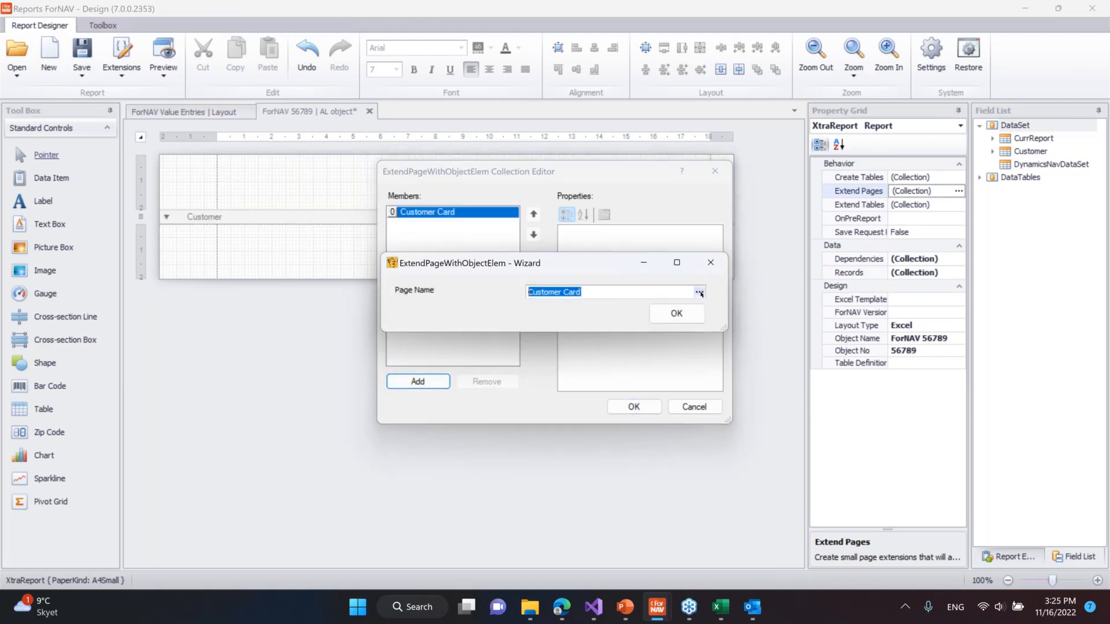
left_click(697, 291)
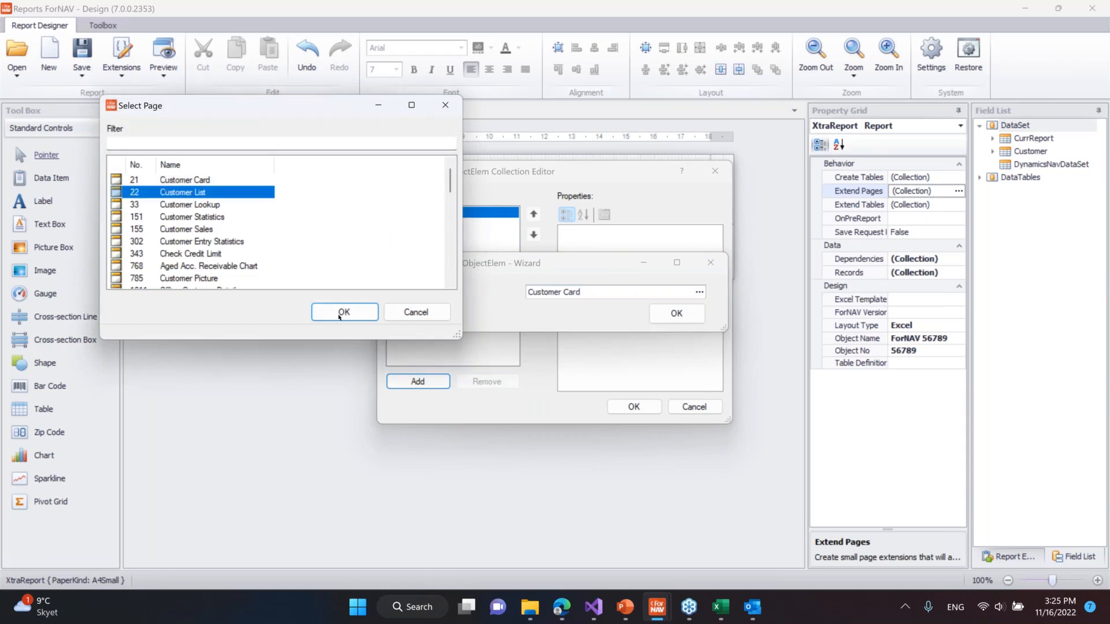
left_click(344, 312)
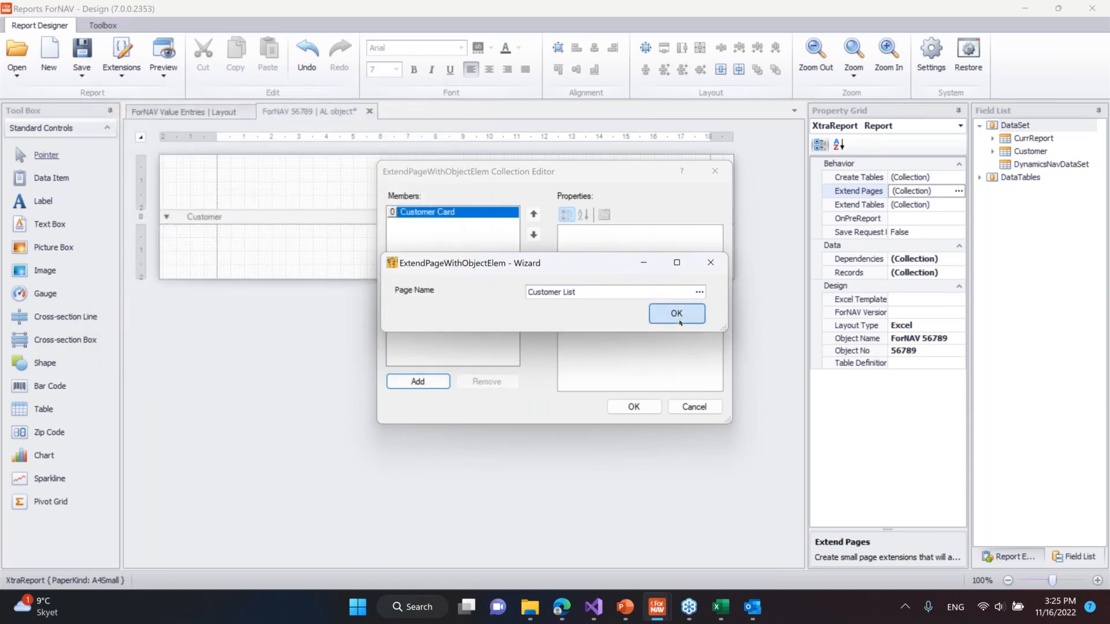
left_click(675, 313)
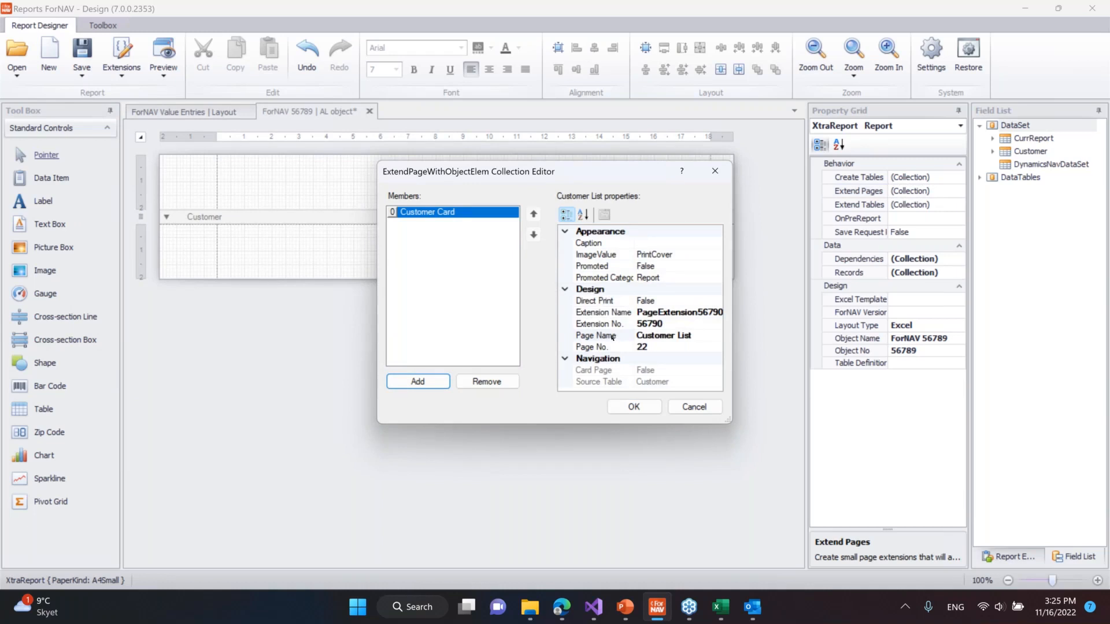
mouse_move(611, 337)
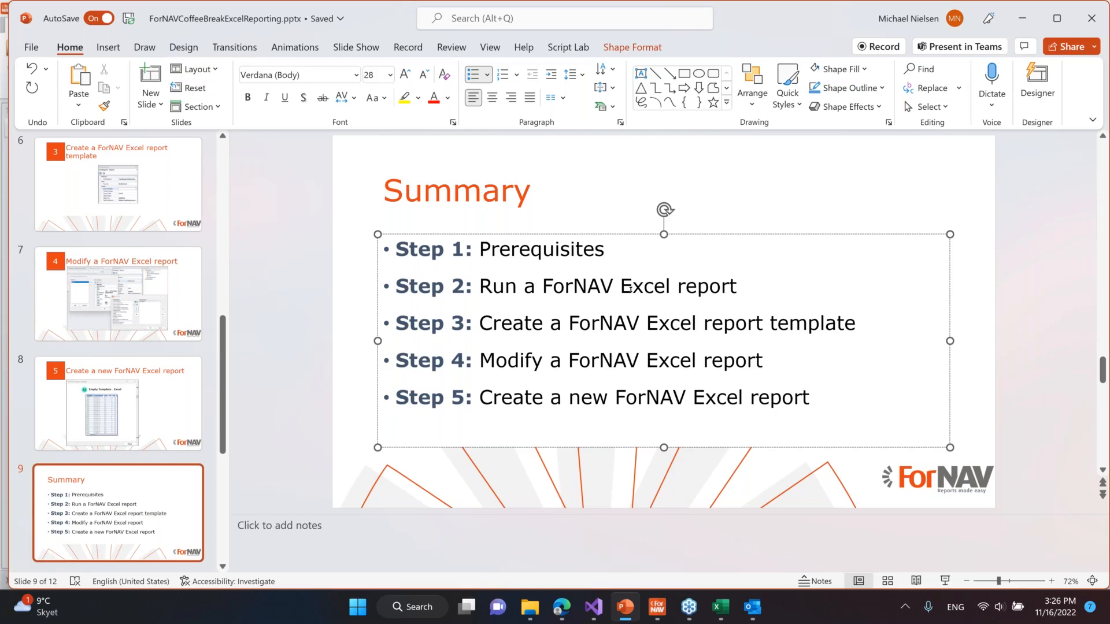
Step: Display slide 9, Summary, listing ForNAV Excel report Steps 1–5
left_click(631, 286)
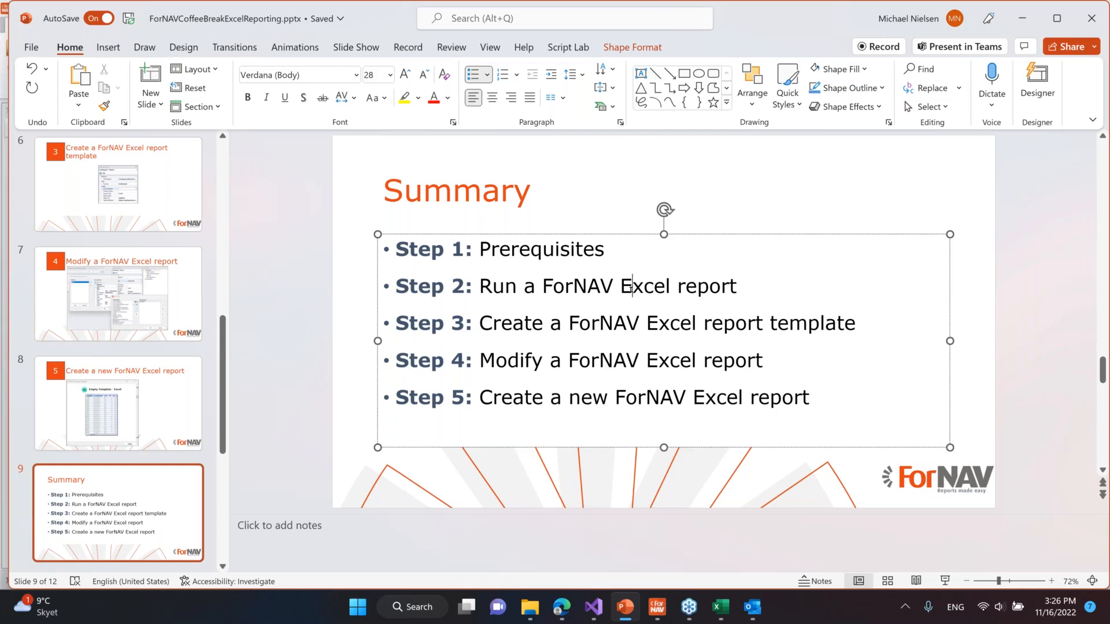